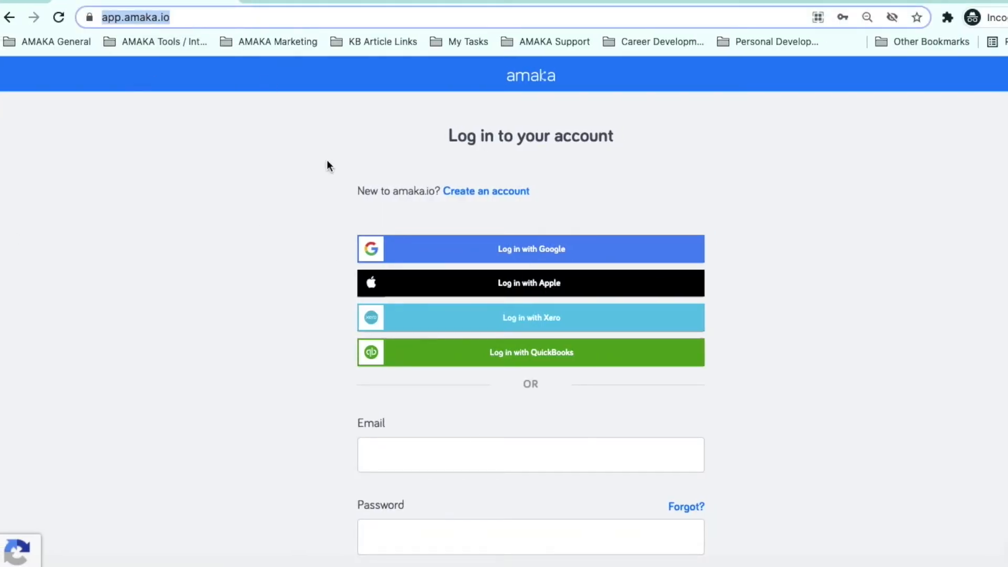
# Log in to the Amaka account, landing on the empty Integrations page.
pyautogui.scroll(-3)
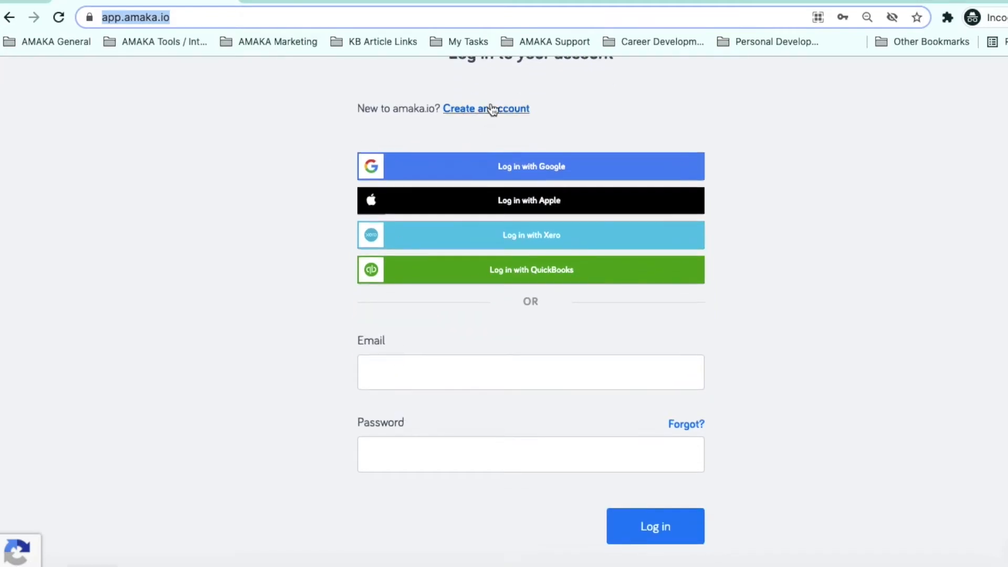
pyautogui.click(485, 108)
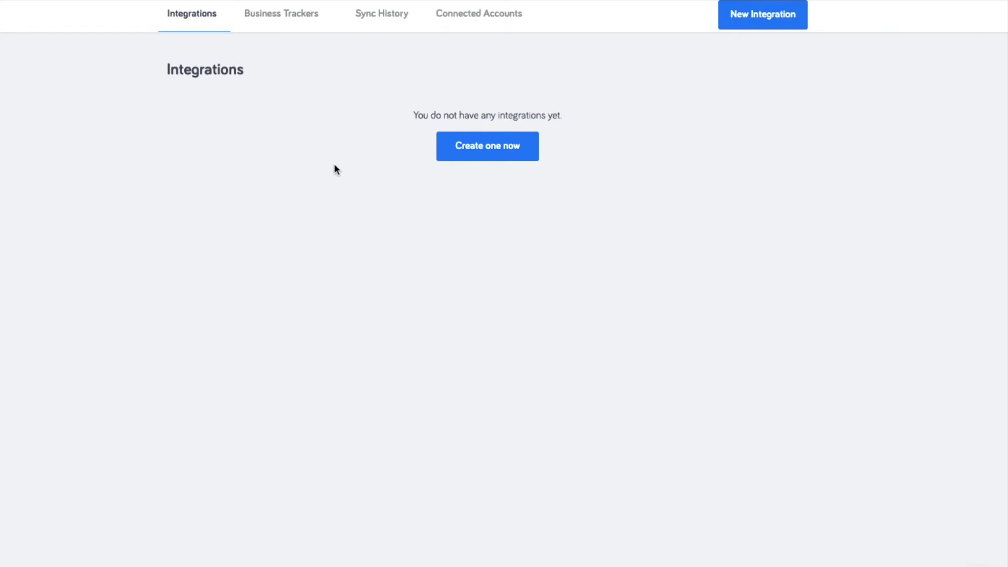
pyautogui.moveTo(486, 145)
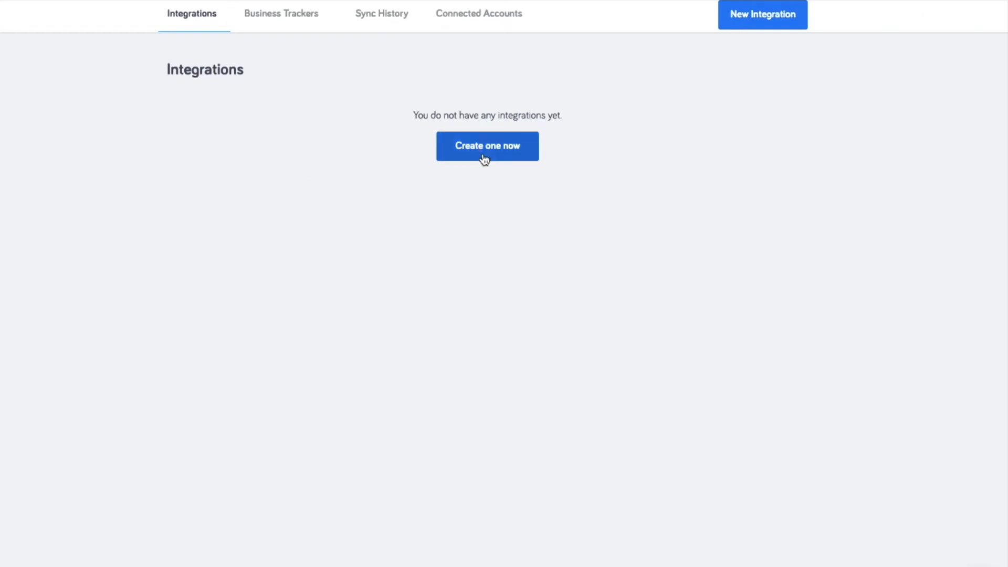
# Create a new integration using the Square + MYOB AccountRight/Essentials pairing.
pyautogui.click(486, 146)
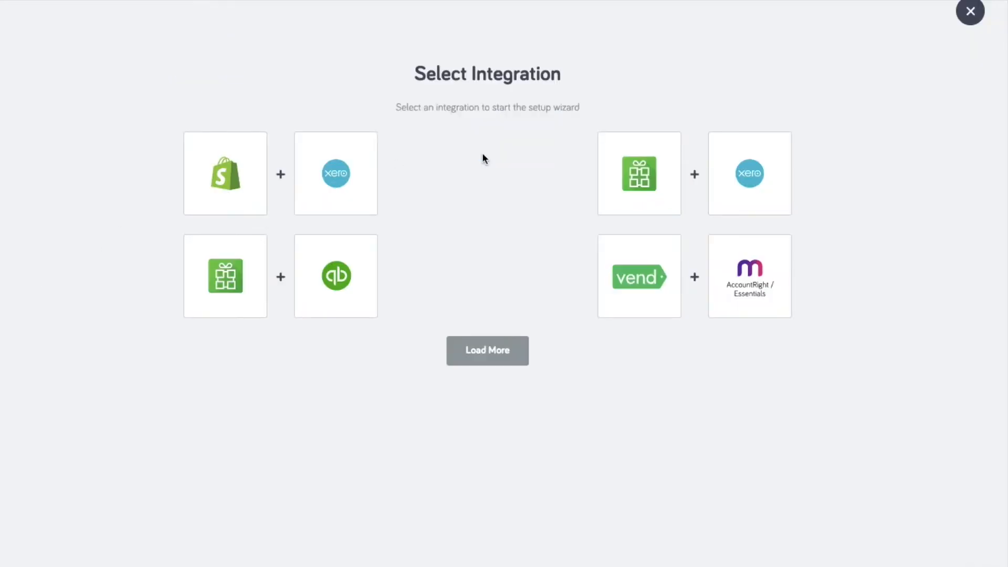
pyautogui.click(486, 351)
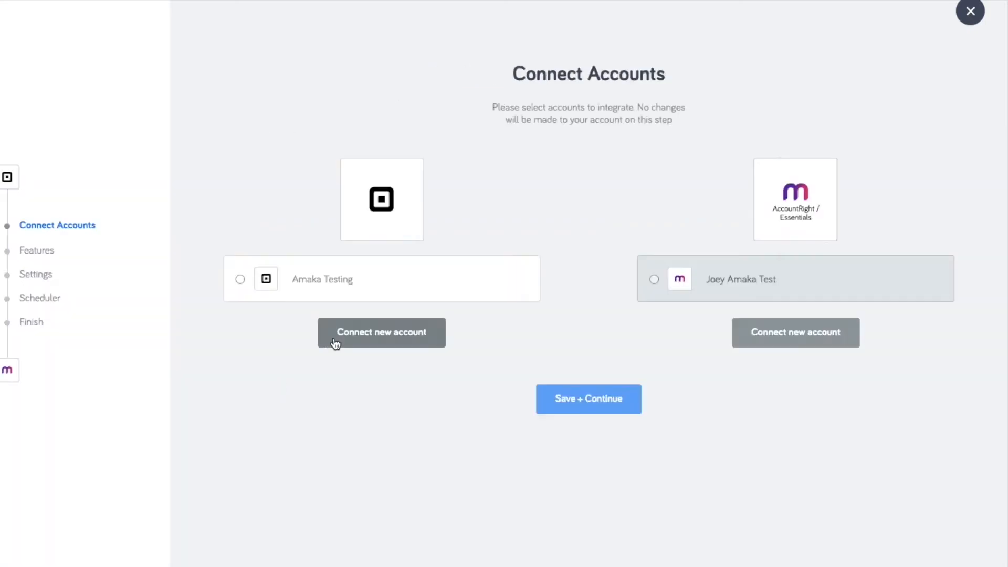
# Connect a new Square account with Australia/Sydney timezone and nickname Amaka, and select the MYOB account.
pyautogui.click(380, 333)
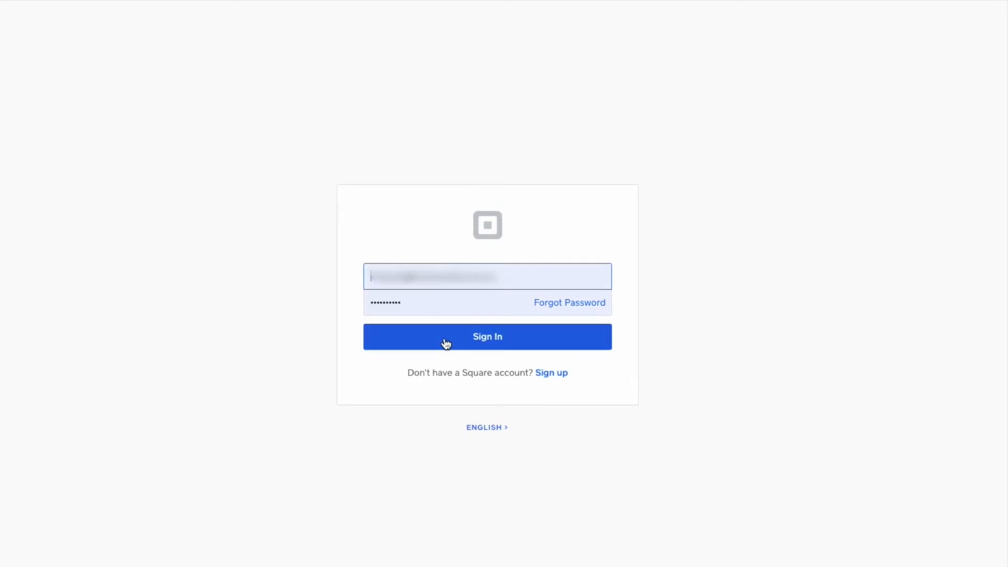
pyautogui.click(486, 336)
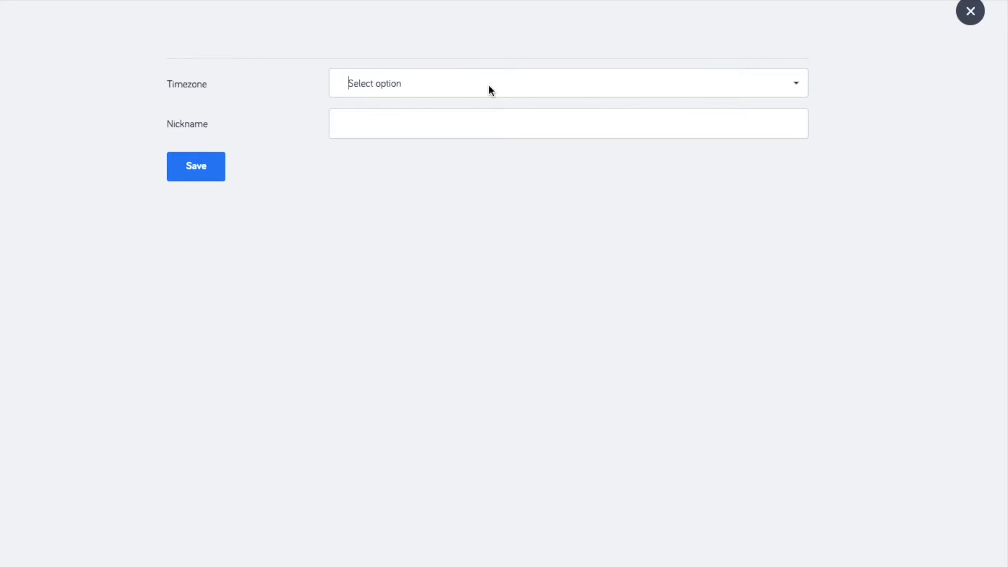
pyautogui.write('sydney')
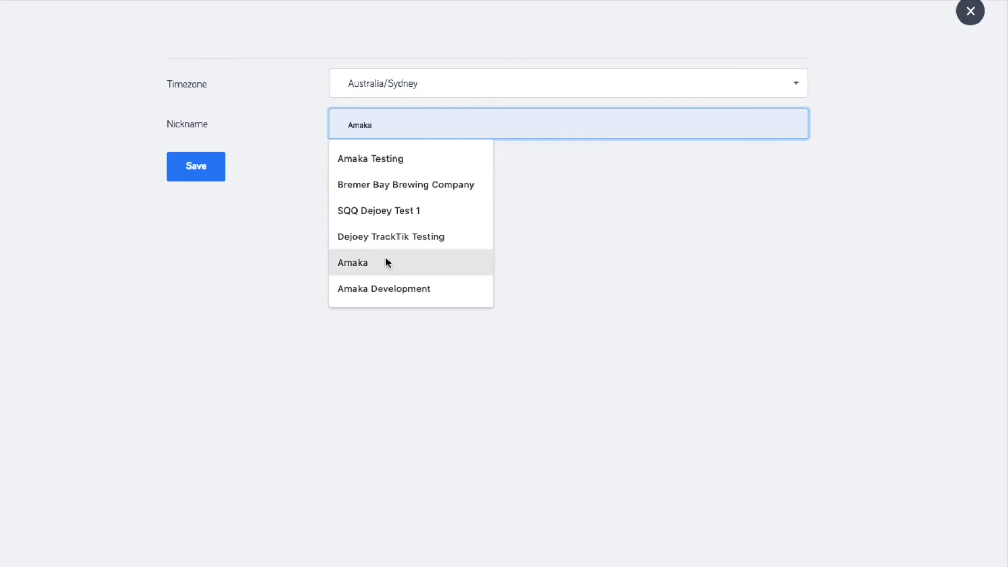
pyautogui.click(353, 262)
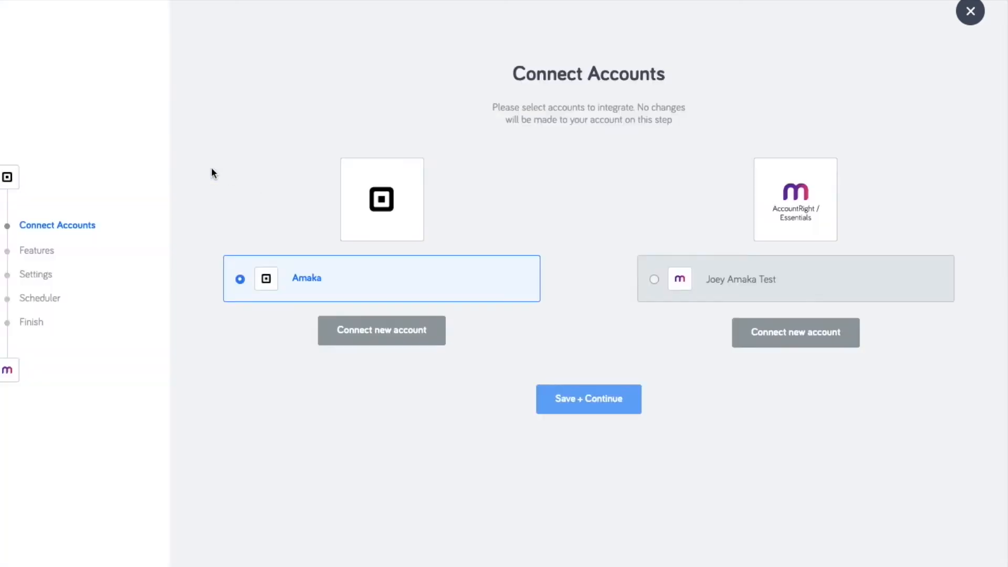
pyautogui.click(795, 333)
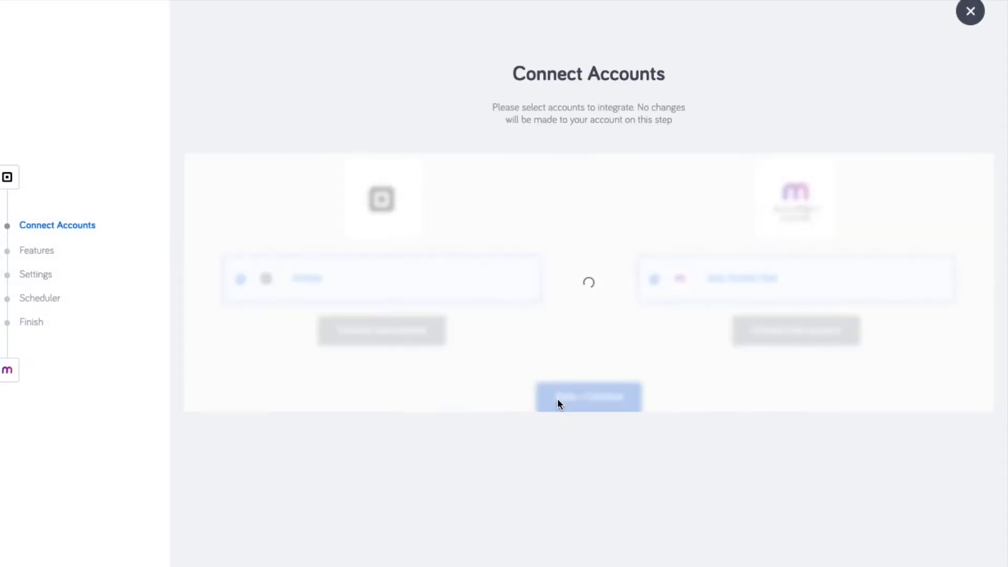
# Save the accounts, review Advanced and Guided setup, then continue with Express setup.
pyautogui.click(588, 396)
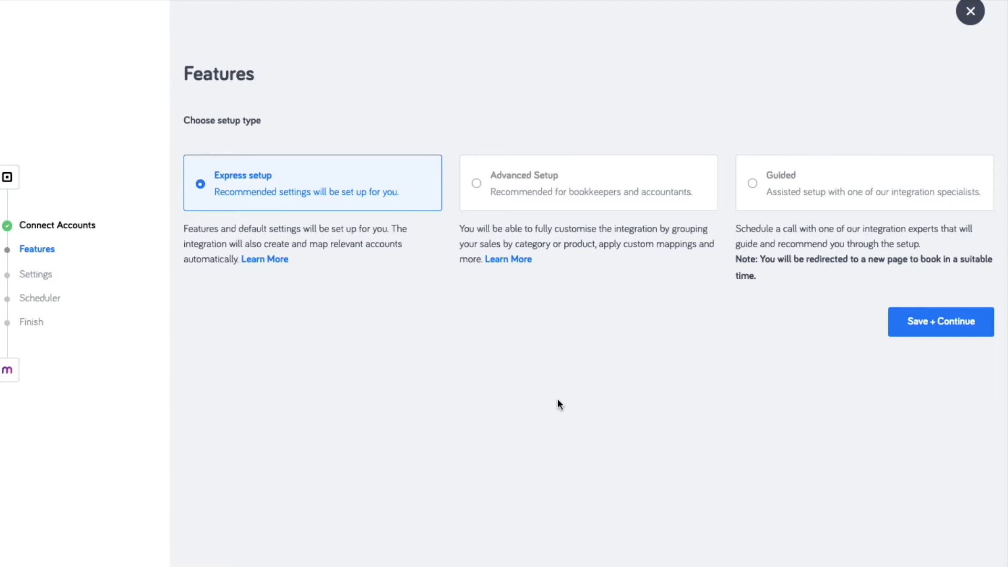
pyautogui.moveTo(474, 187)
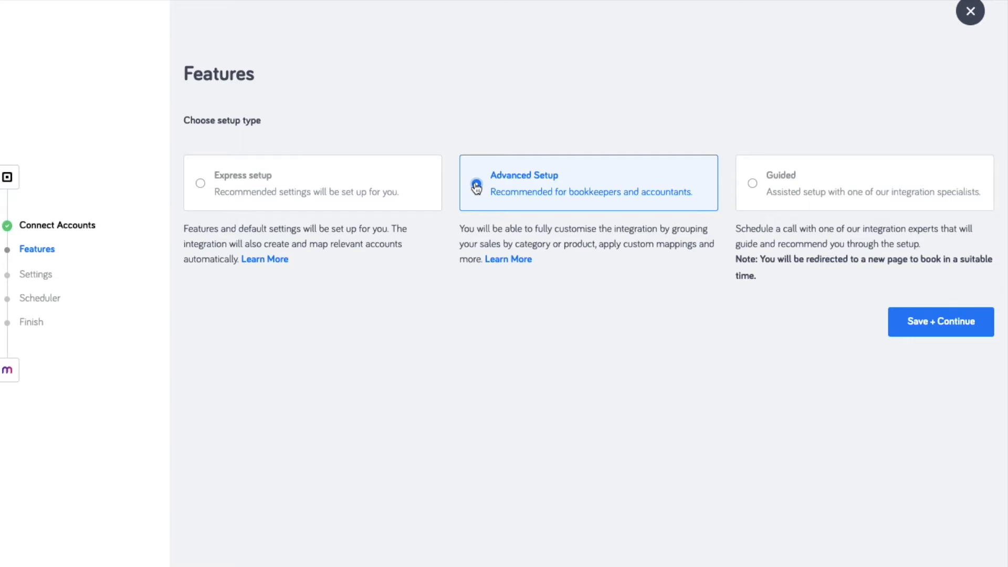
pyautogui.click(475, 183)
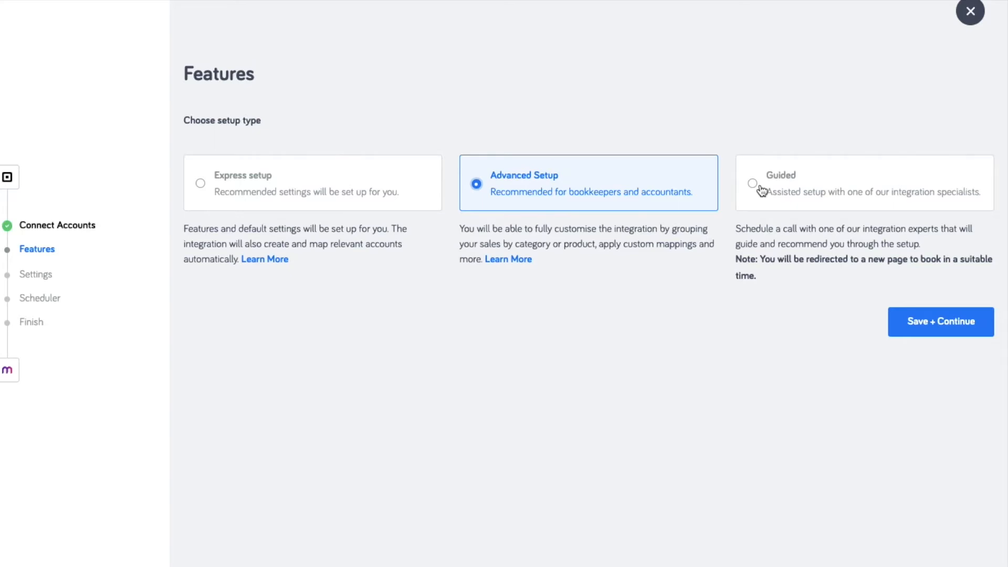
pyautogui.click(751, 183)
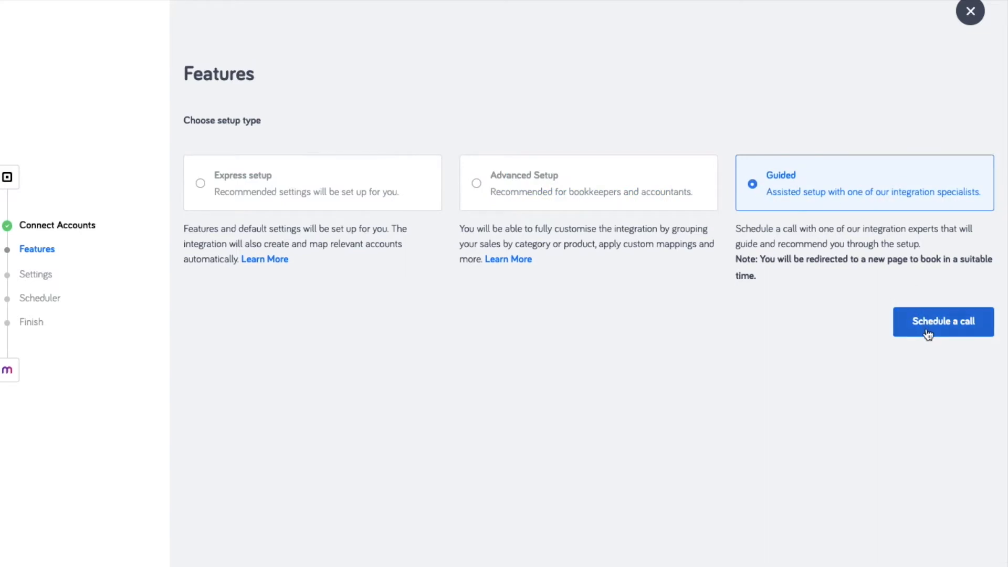
pyautogui.moveTo(172, 94)
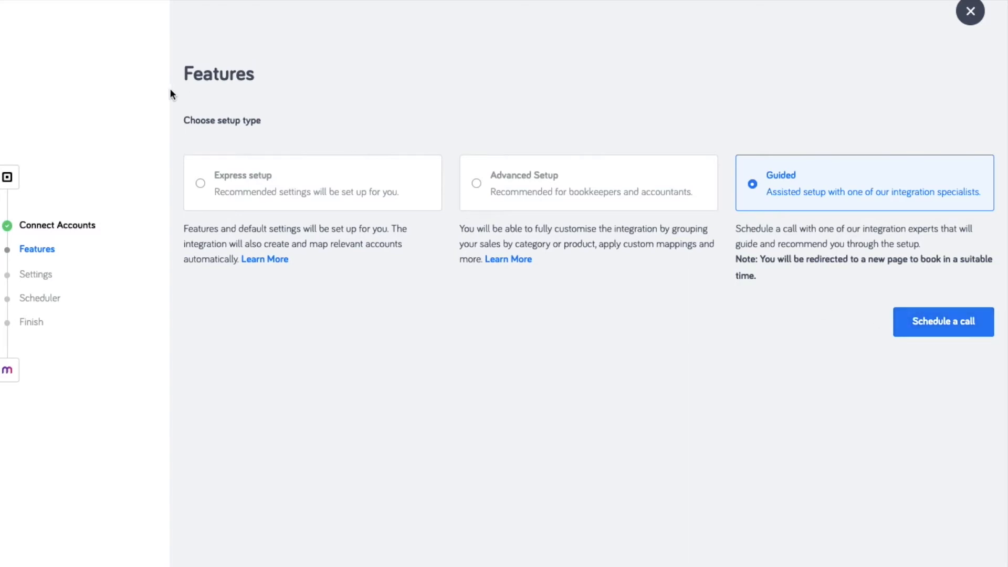
pyautogui.click(201, 182)
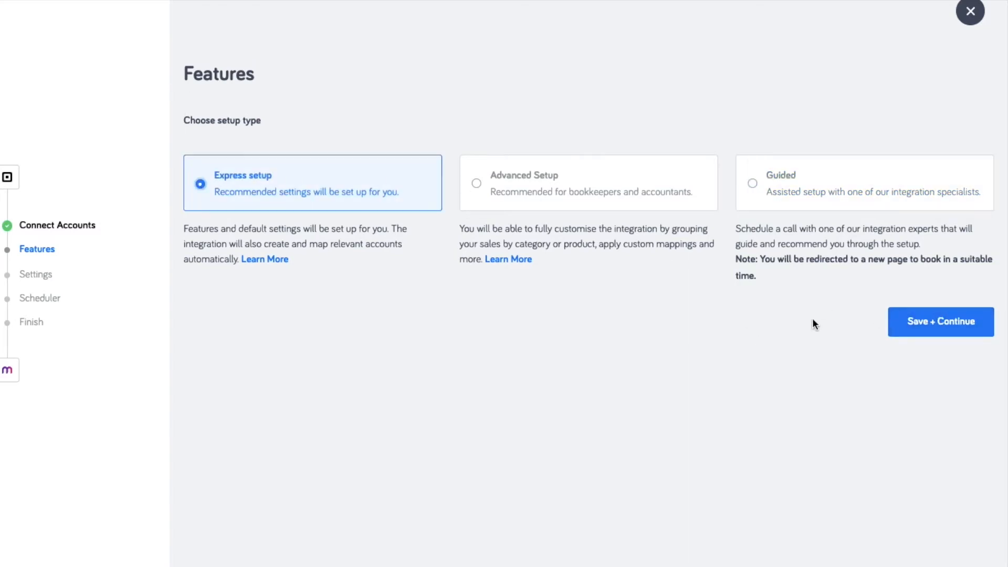
pyautogui.click(940, 322)
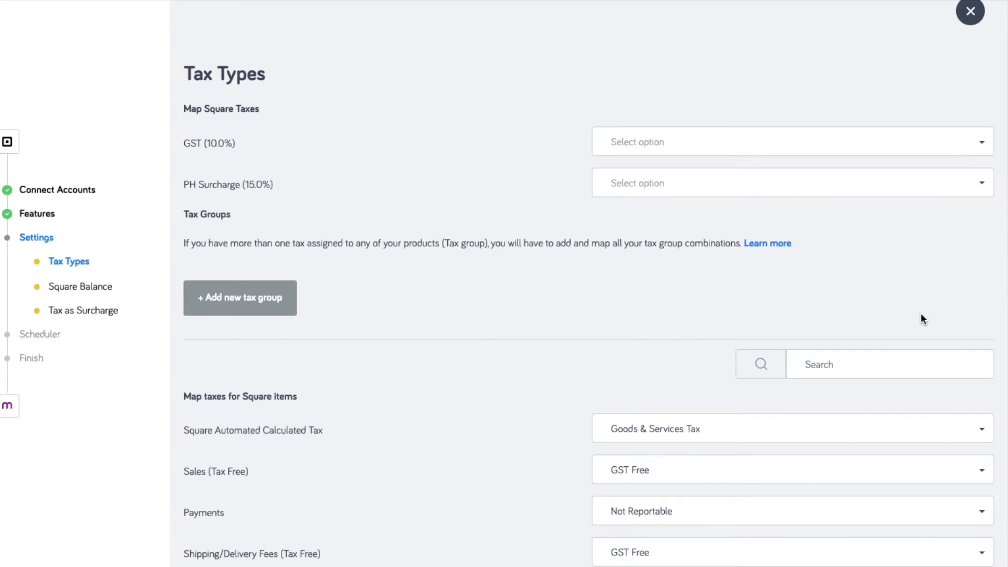
pyautogui.moveTo(830, 237)
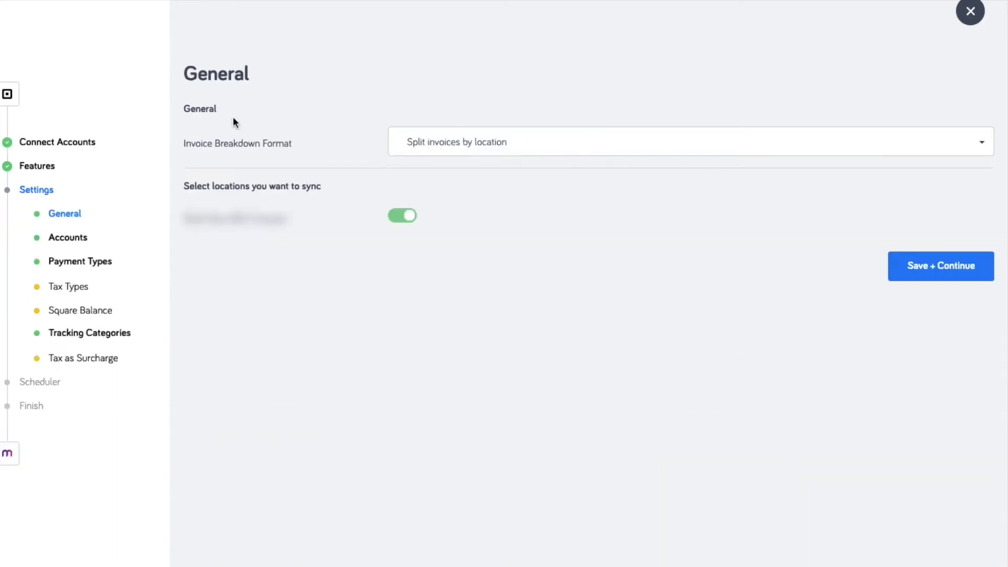
pyautogui.moveTo(858, 253)
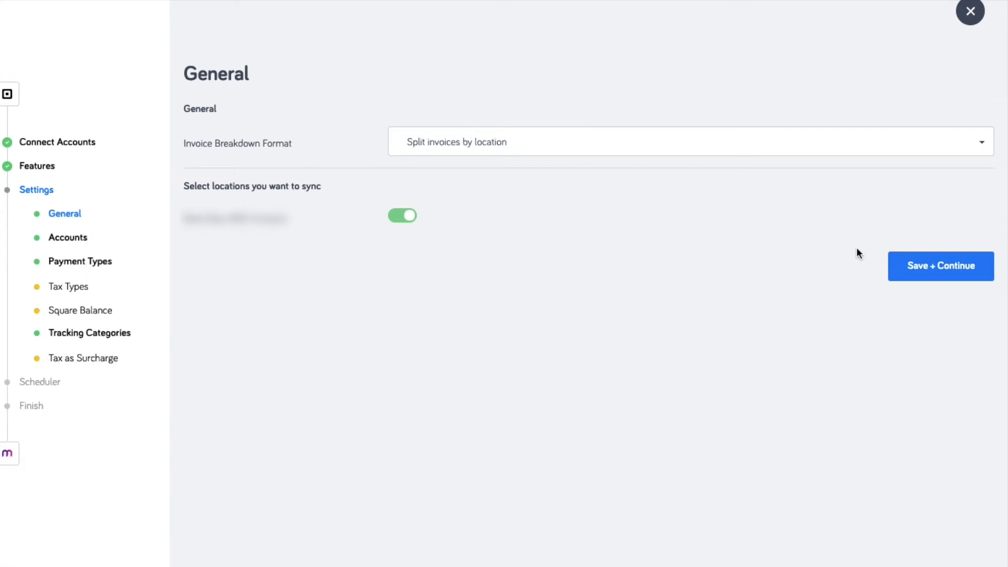
pyautogui.moveTo(828, 143)
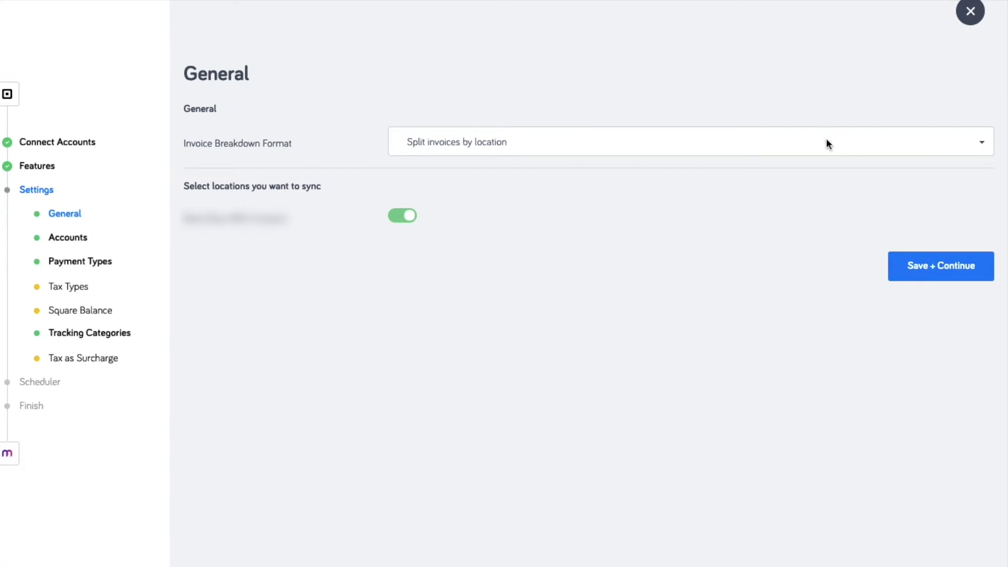
# Set Invoice Breakdown Format to Summarise into one invoice and save the general settings.
pyautogui.click(688, 142)
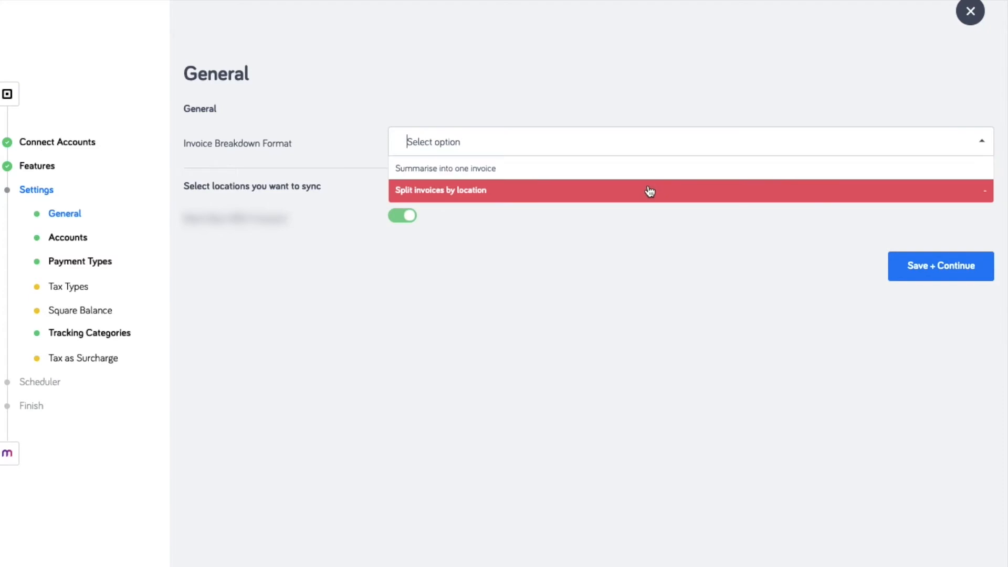
pyautogui.click(445, 168)
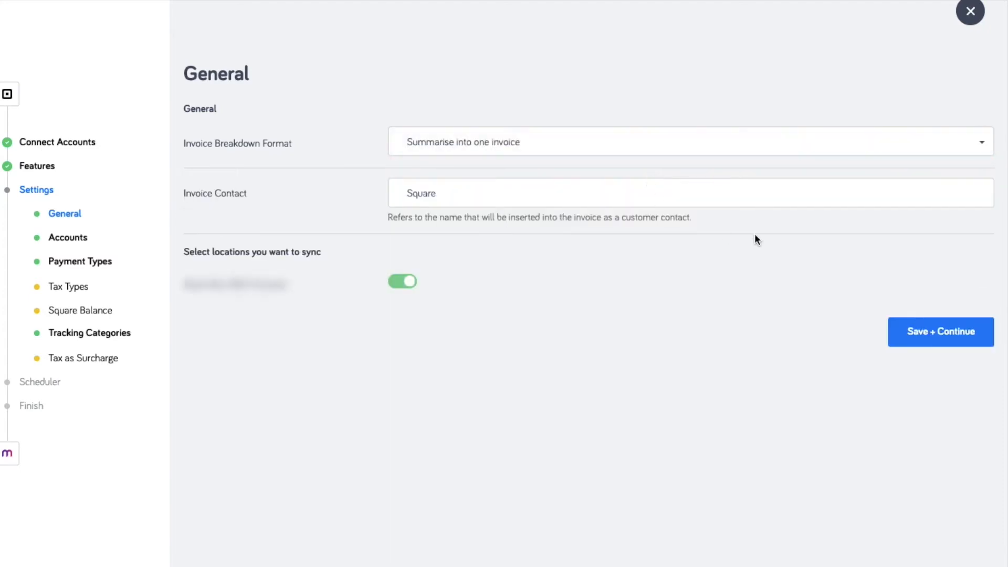
pyautogui.click(939, 332)
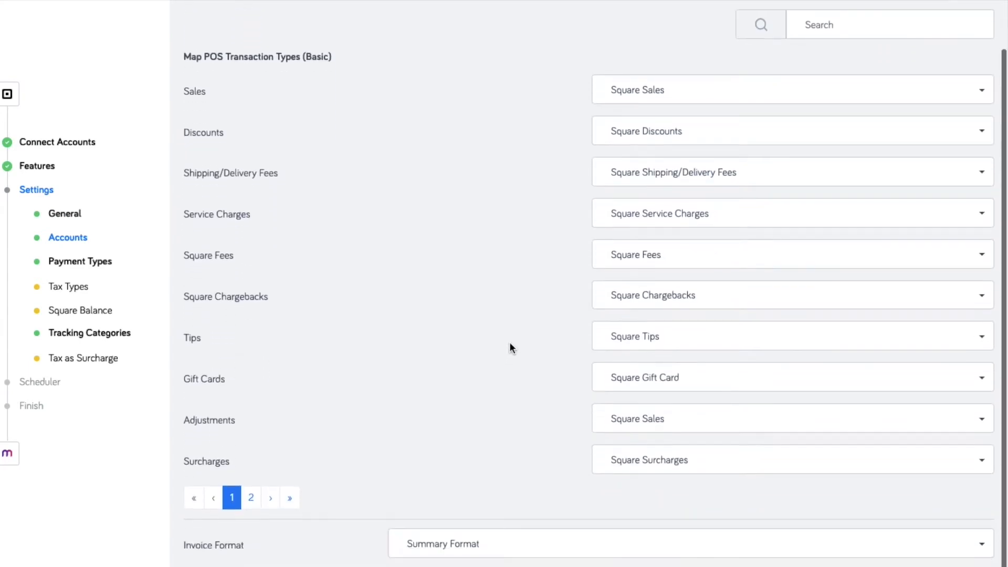
pyautogui.moveTo(944, 149)
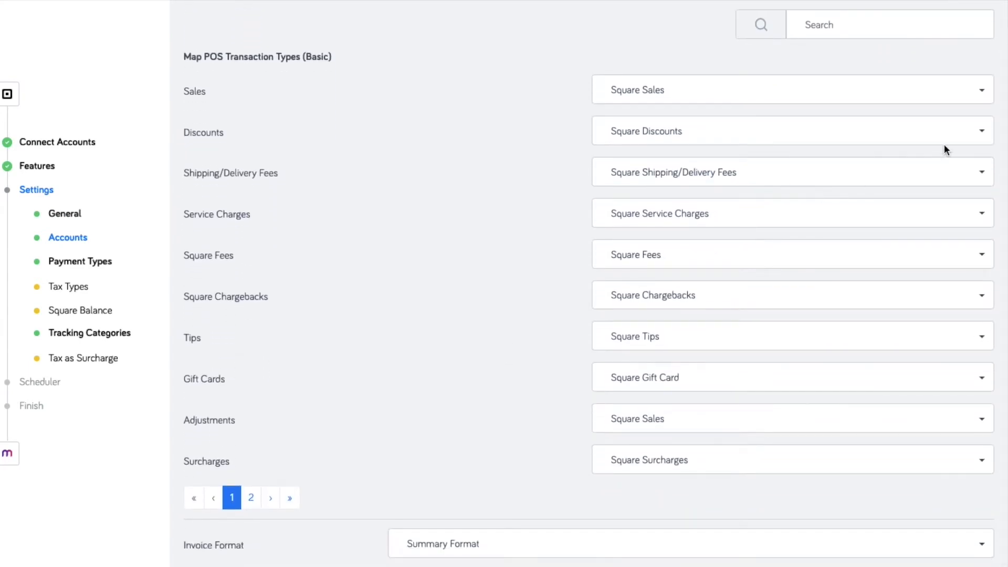
# Set Invoice Format to Categorised grouped by Category and save the account mappings.
pyautogui.click(790, 89)
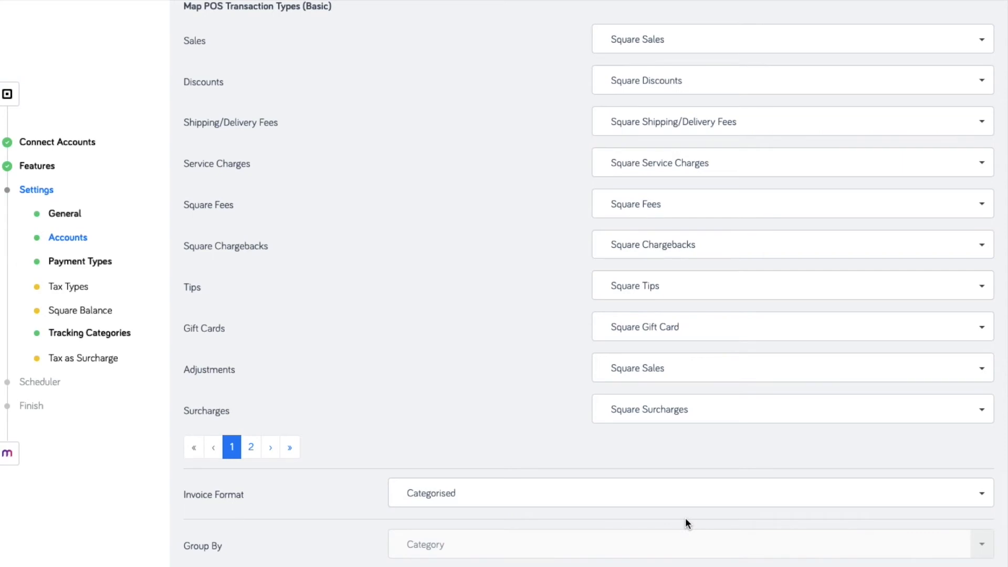
pyautogui.scroll(-3)
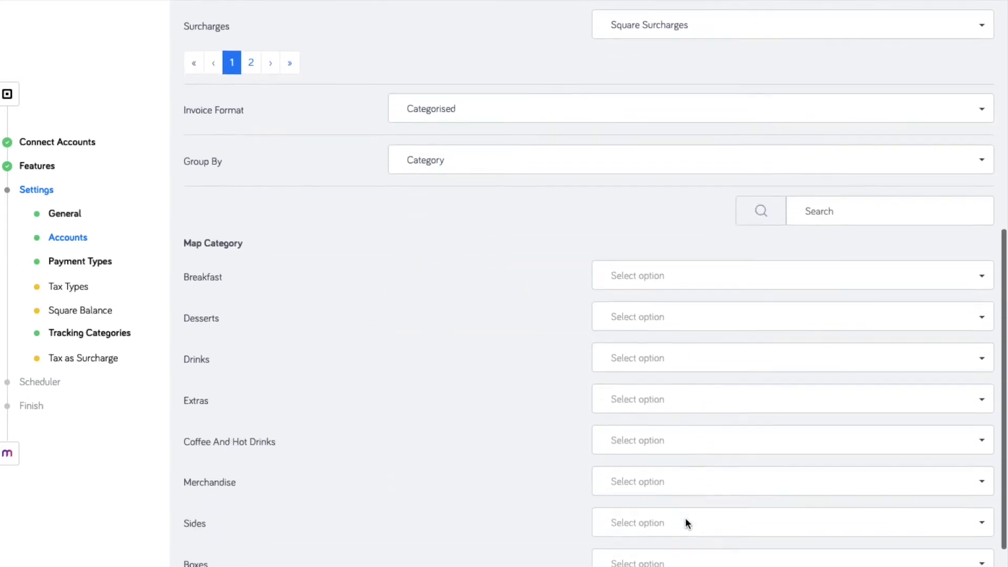
pyautogui.click(80, 261)
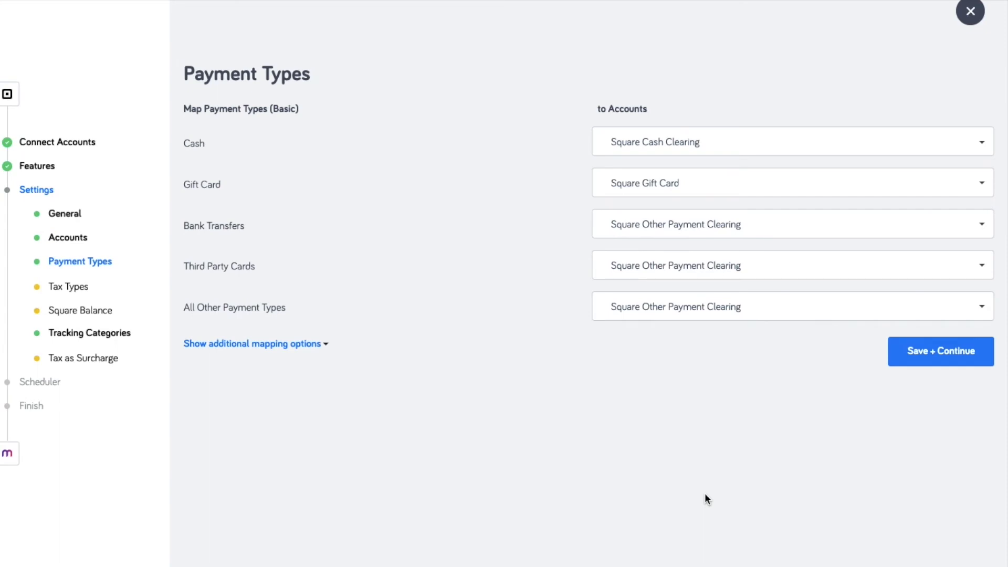
pyautogui.moveTo(835, 141)
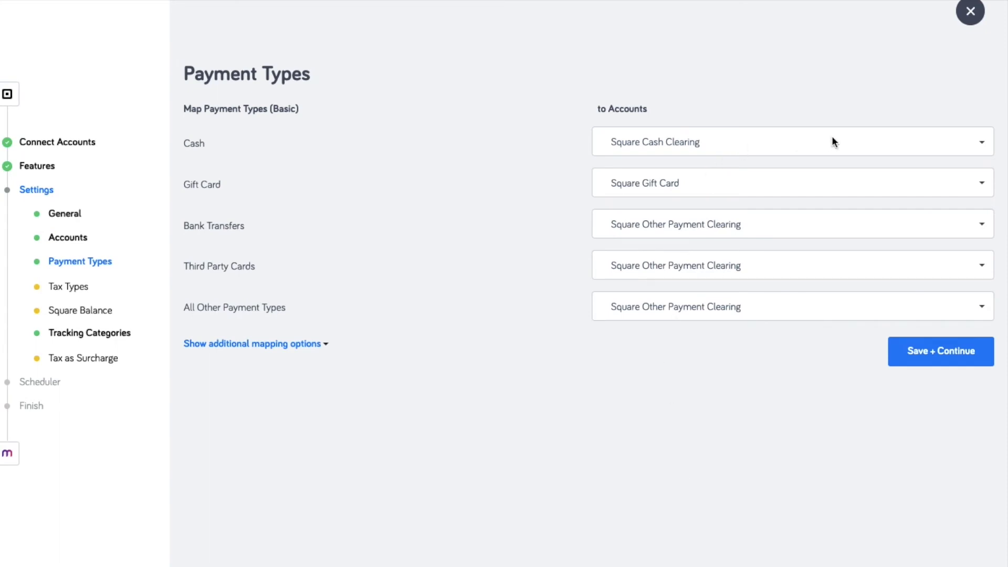
pyautogui.moveTo(848, 207)
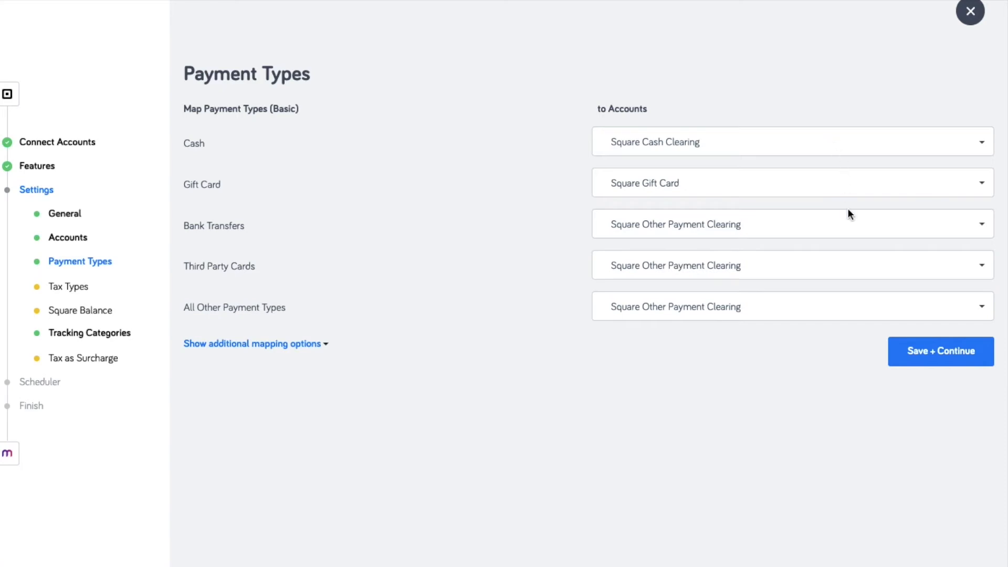
# Save the default payment type mappings such as Cash to Square Cash Clearing.
pyautogui.click(939, 351)
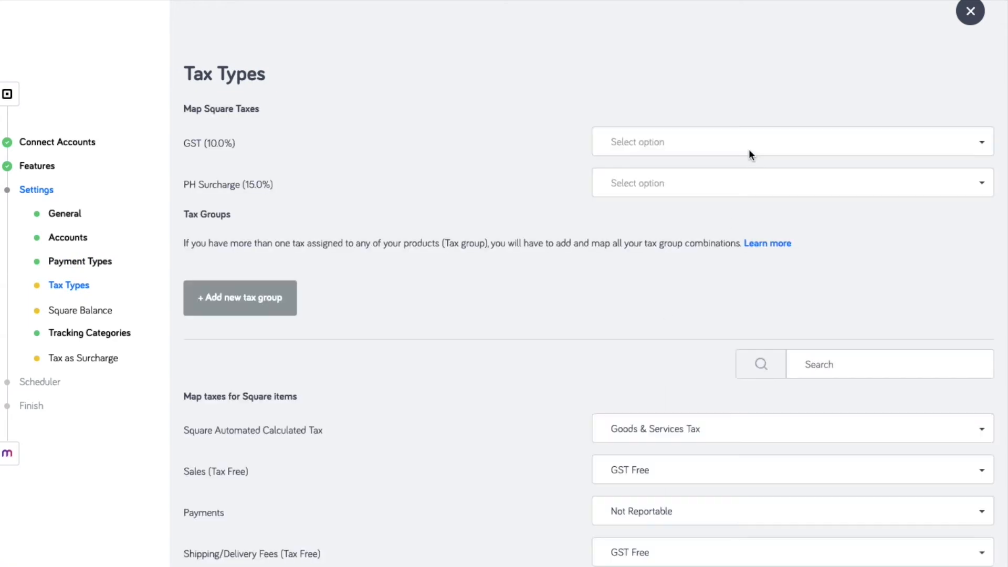
# Map GST to Goods & Services Tax and PH Surcharge to GST Free, and save the tax mappings.
pyautogui.click(790, 142)
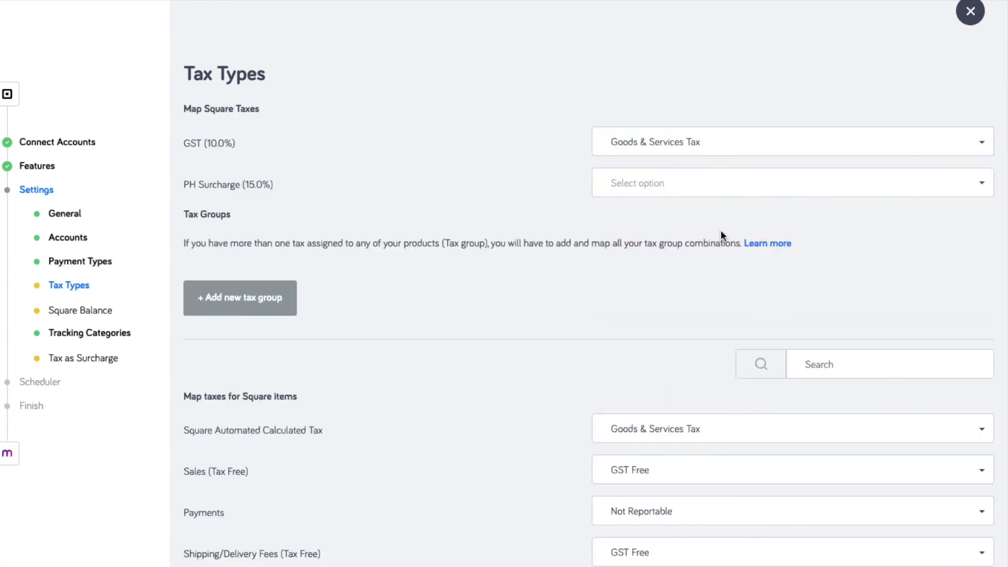
pyautogui.click(790, 181)
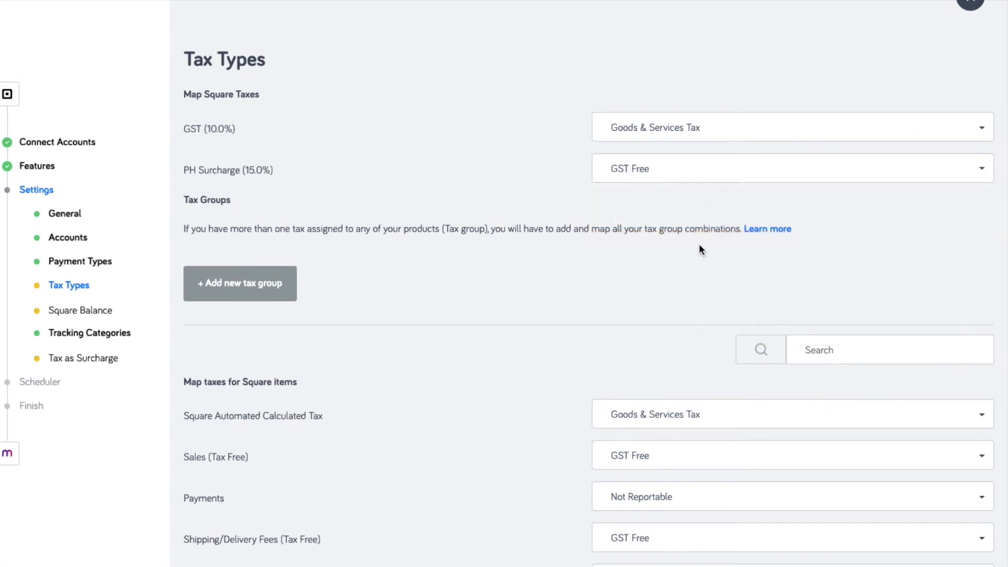
pyautogui.scroll(-3)
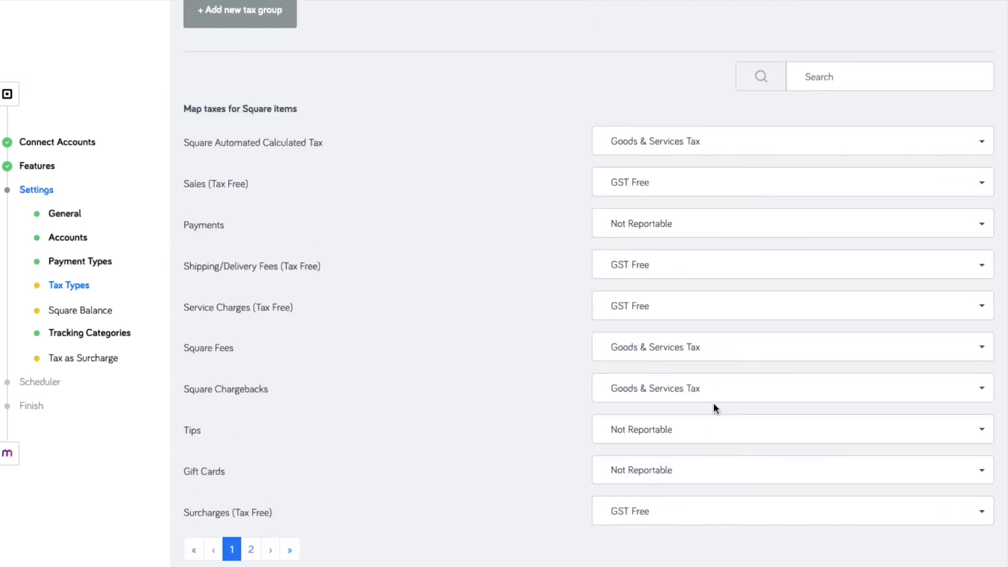
pyautogui.moveTo(818, 521)
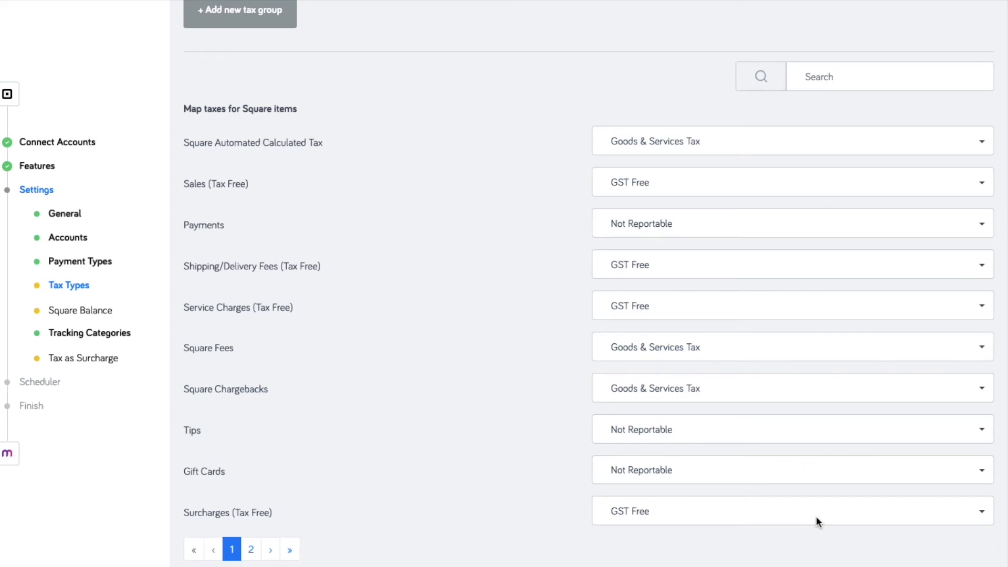
pyautogui.click(80, 310)
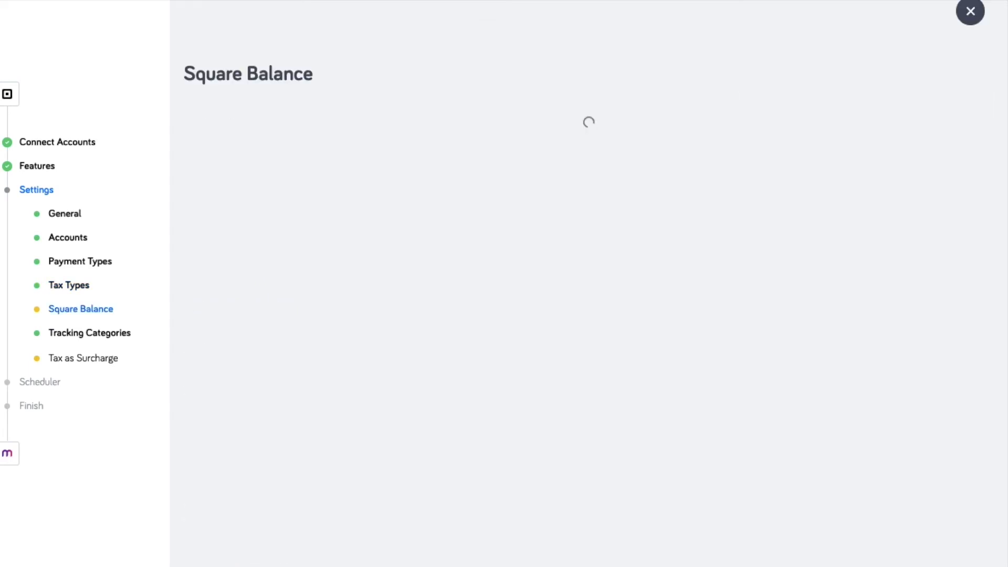
pyautogui.moveTo(754, 518)
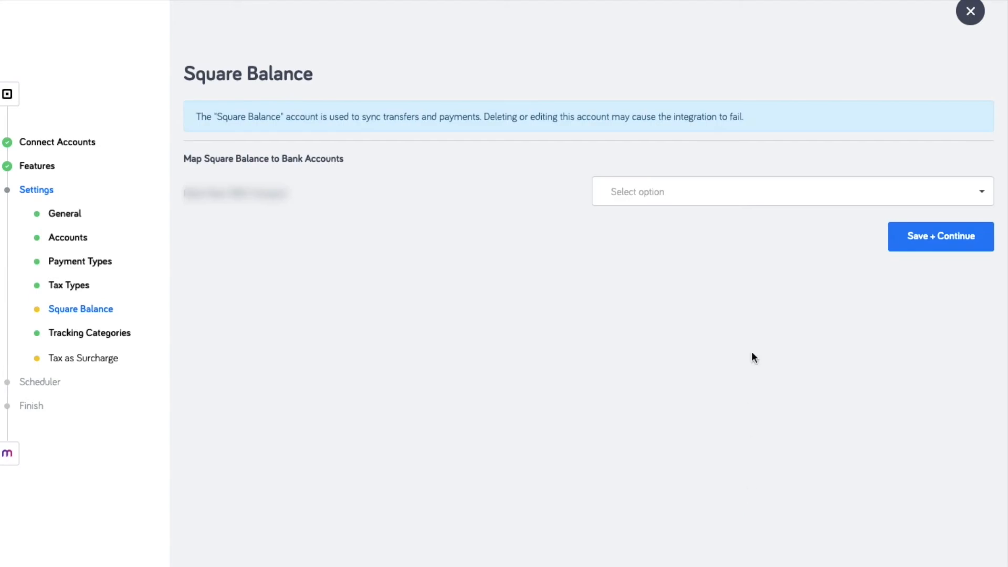
pyautogui.moveTo(743, 202)
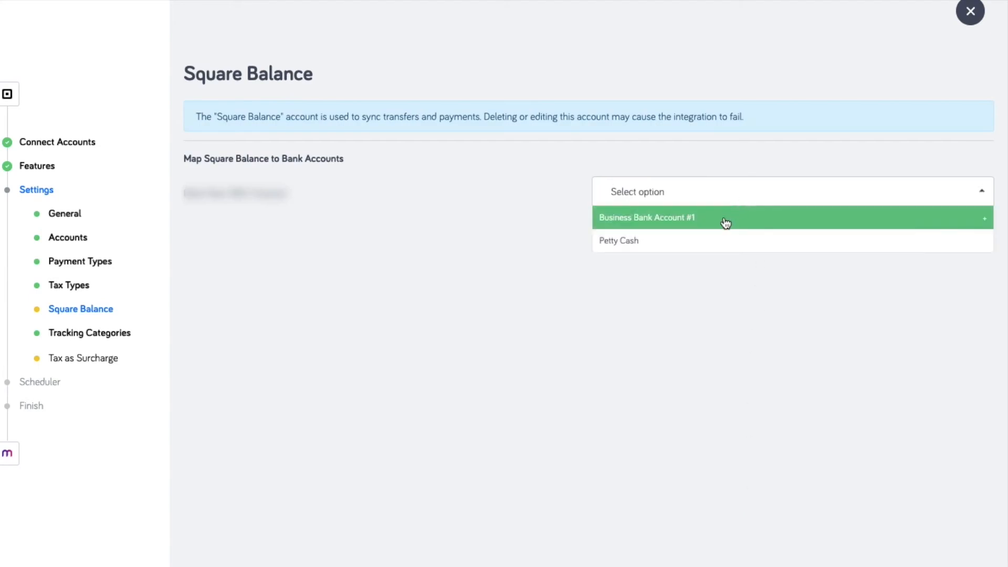
# Map Square Balance to Business Bank Account #1 and save.
pyautogui.click(645, 217)
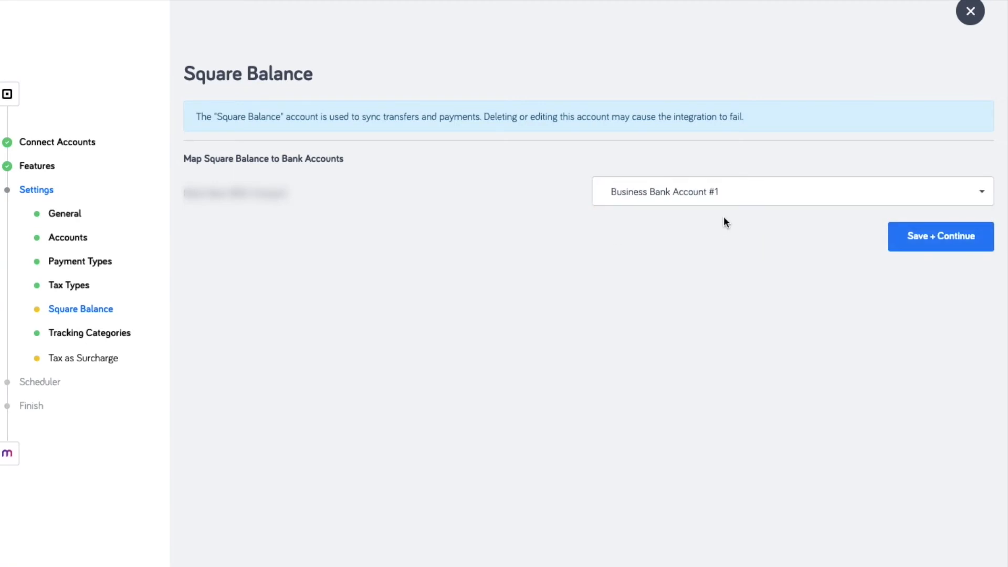
pyautogui.click(940, 236)
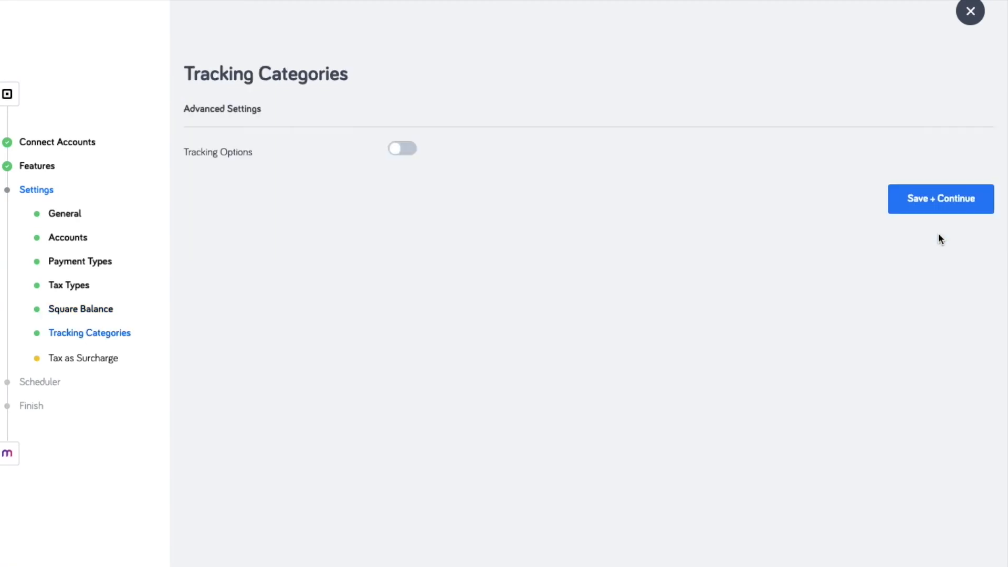
pyautogui.moveTo(418, 165)
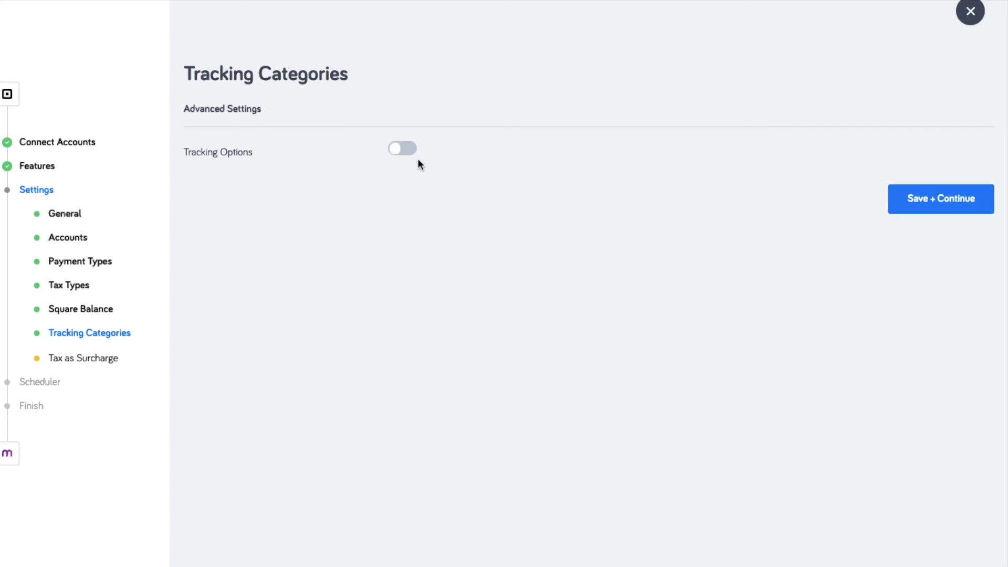
# Switch on the Tracking Options toggle and save the tracking settings.
pyautogui.click(402, 148)
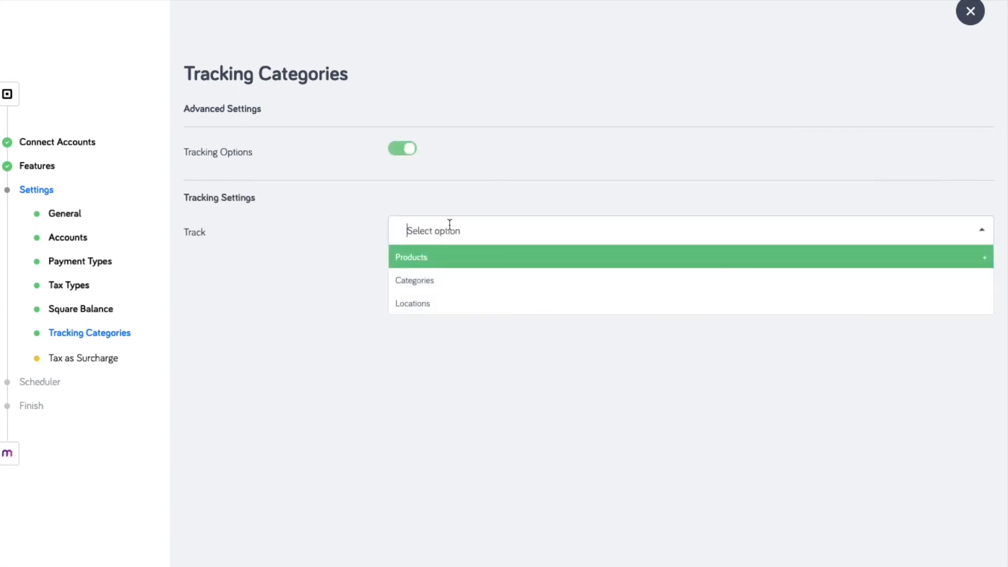
pyautogui.moveTo(433, 280)
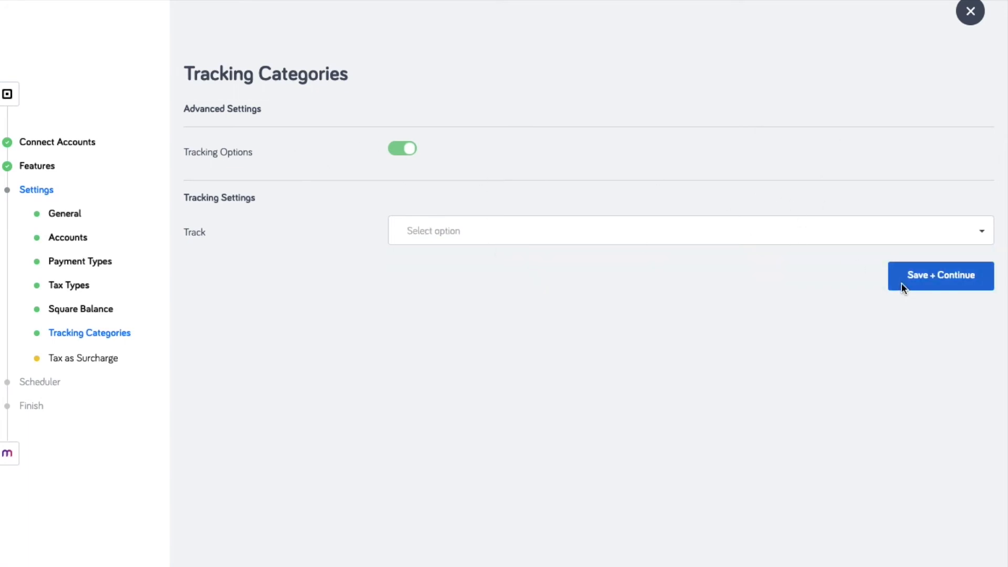
pyautogui.click(939, 275)
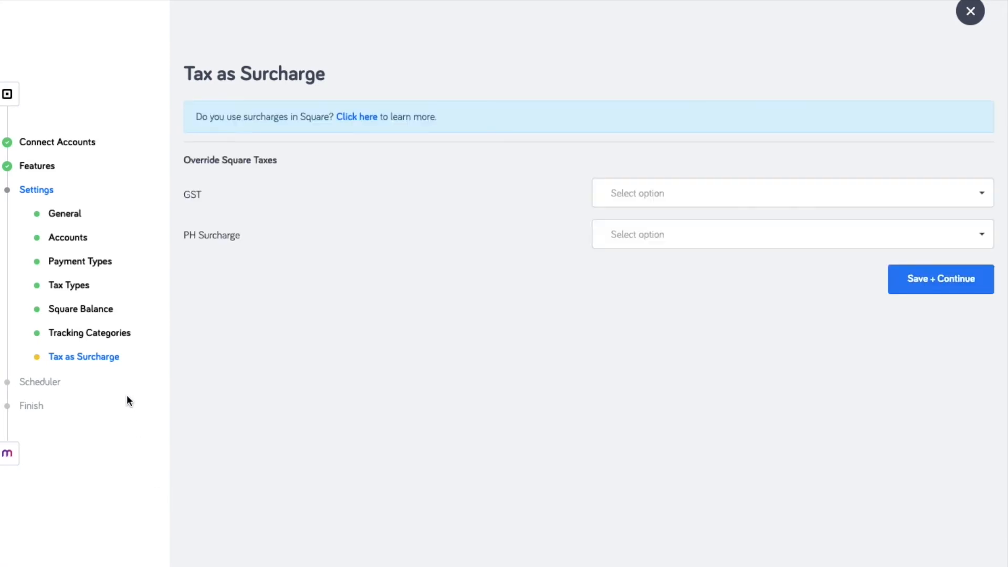
pyautogui.moveTo(650, 205)
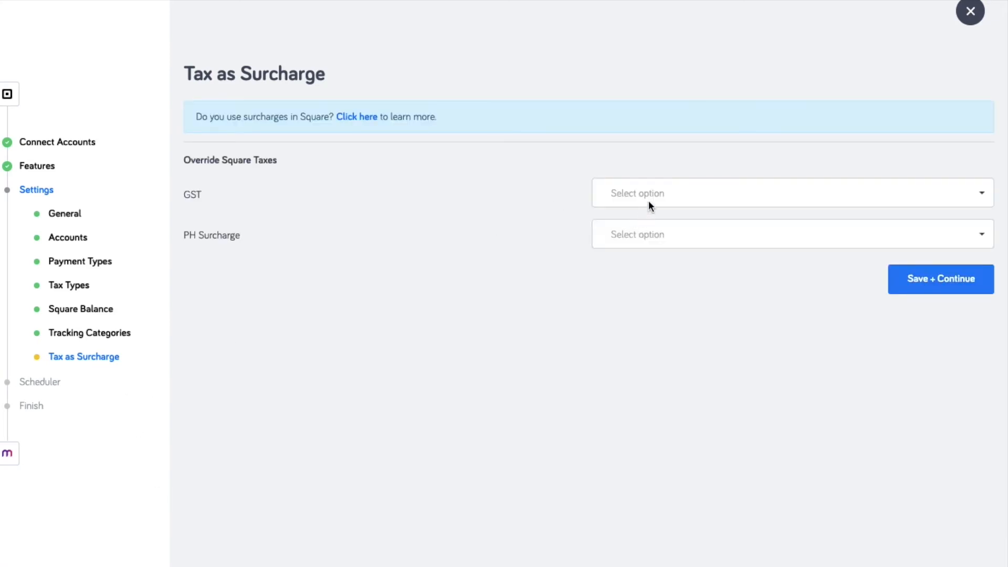
# Override GST as Default and PH Surcharge as Surcharges, then save and continue to scheduling.
pyautogui.click(790, 193)
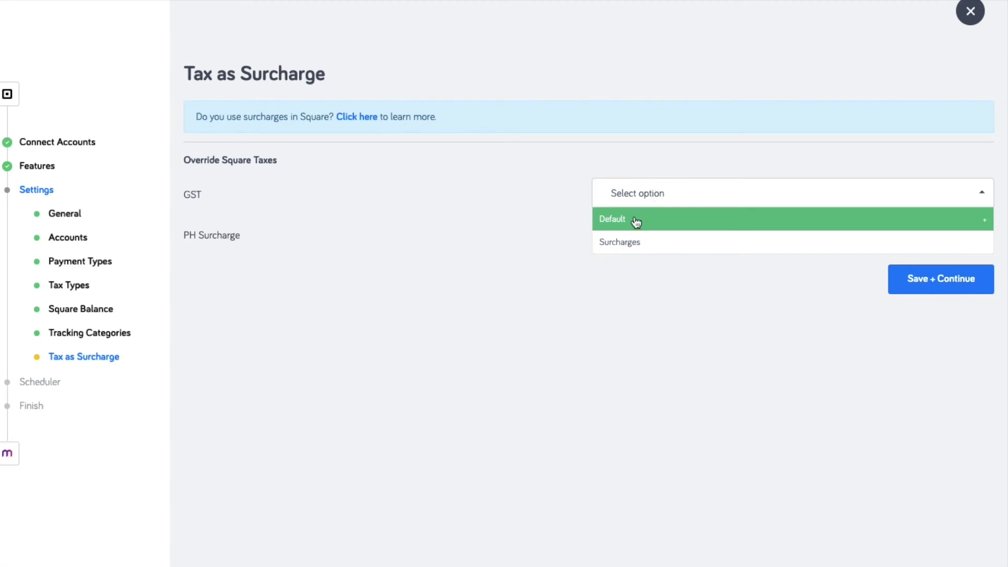
pyautogui.click(611, 218)
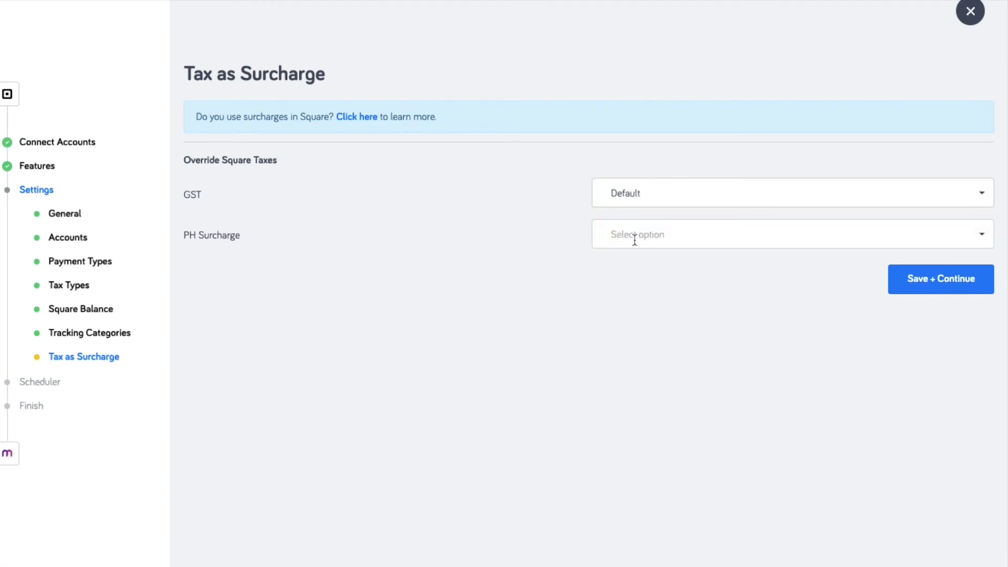
pyautogui.click(789, 235)
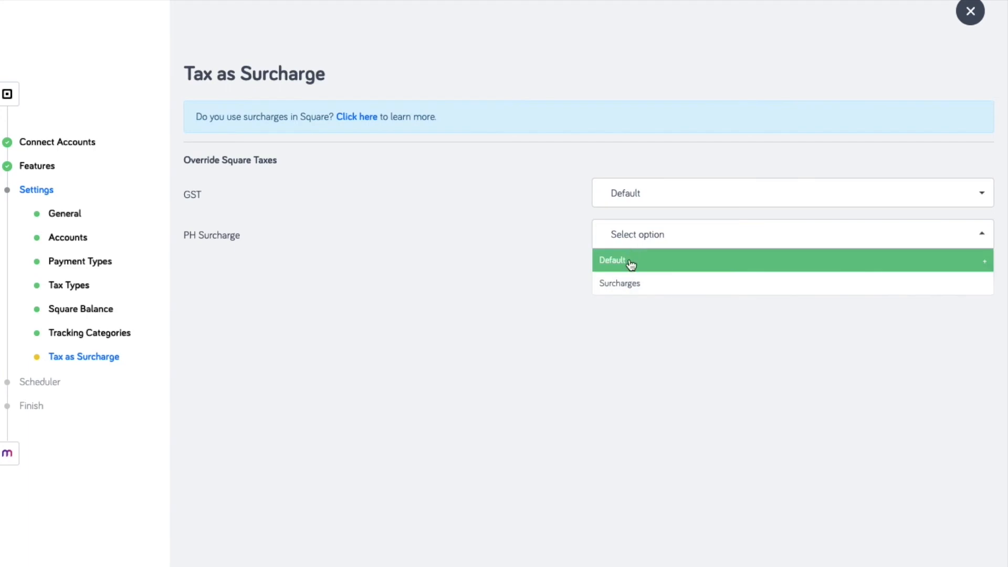
pyautogui.moveTo(627, 284)
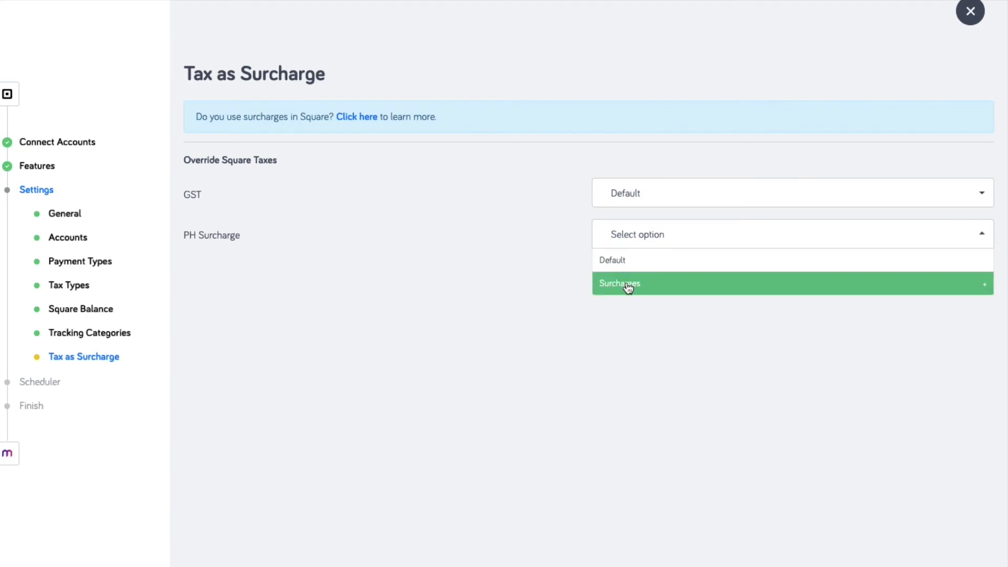
pyautogui.click(618, 283)
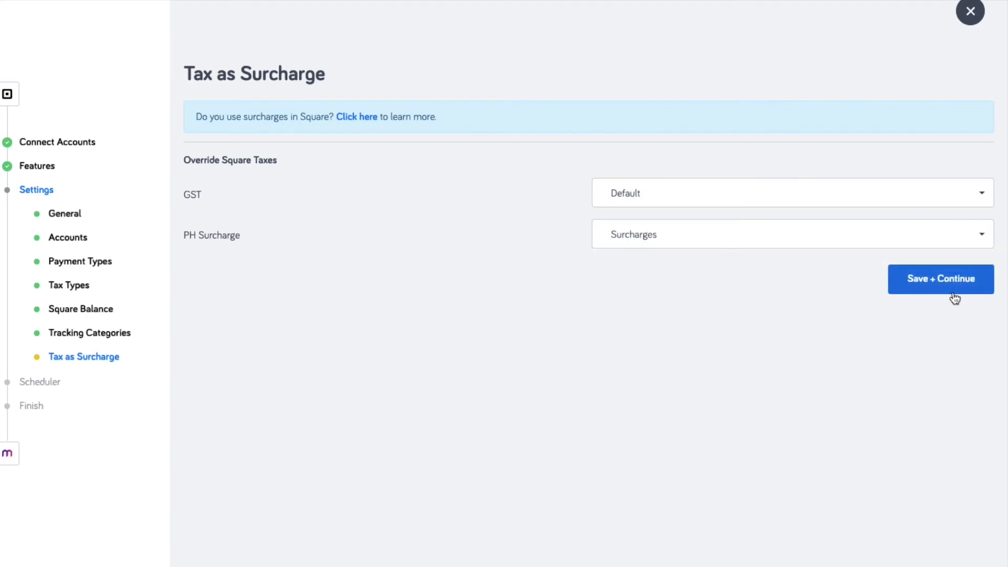
pyautogui.click(939, 278)
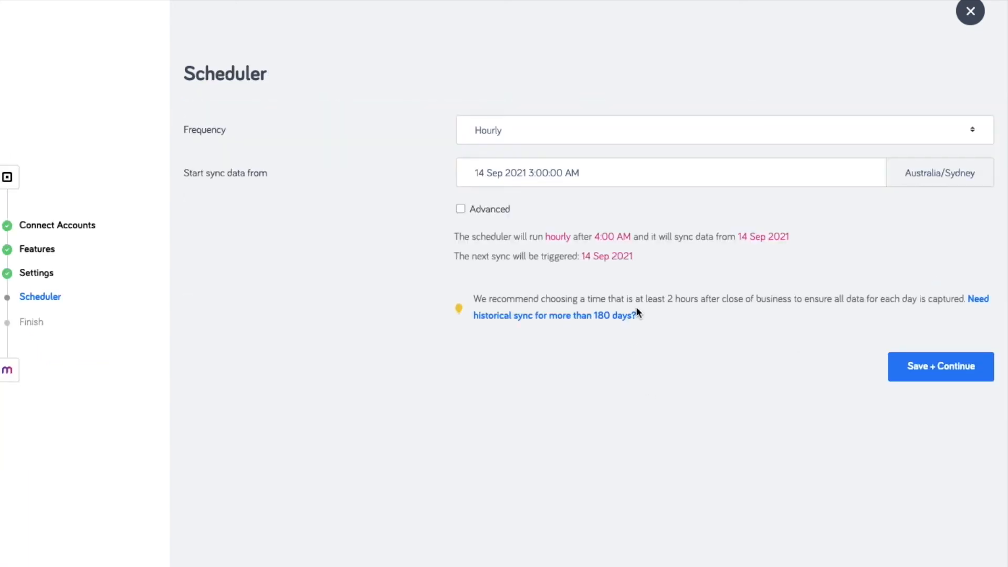
# Schedule daily syncing starting 1 July 2021.
pyautogui.click(722, 130)
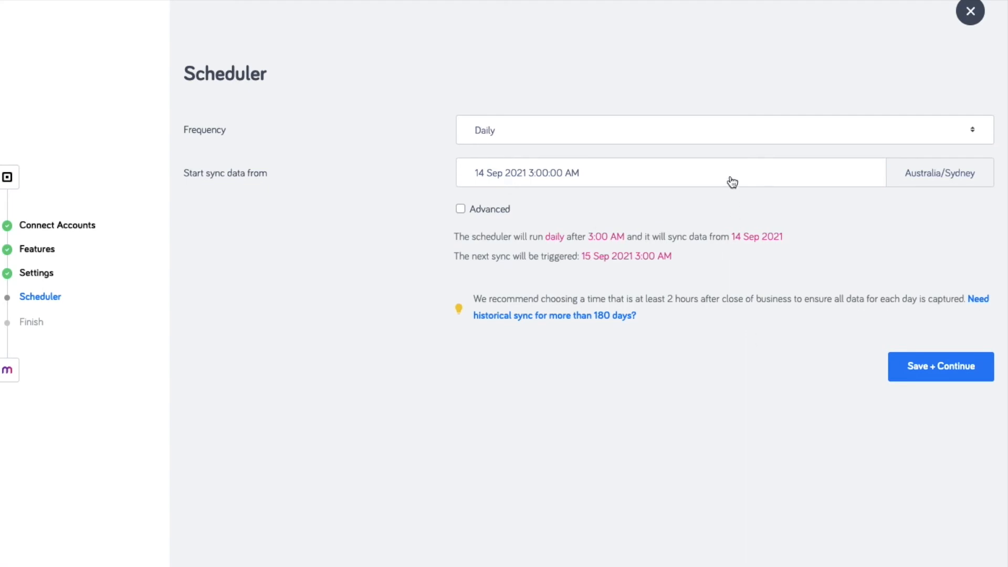
pyautogui.click(669, 172)
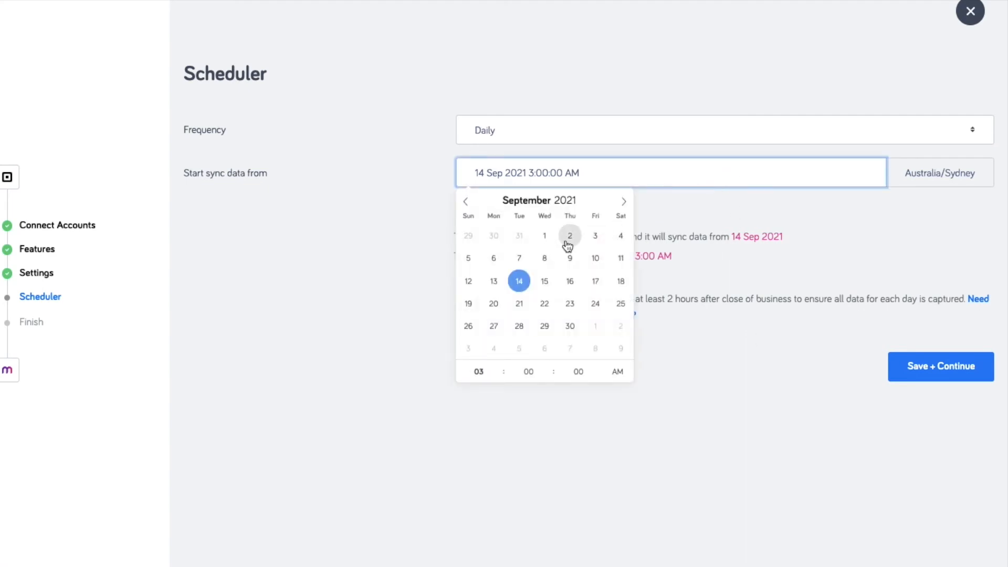
pyautogui.moveTo(543, 235)
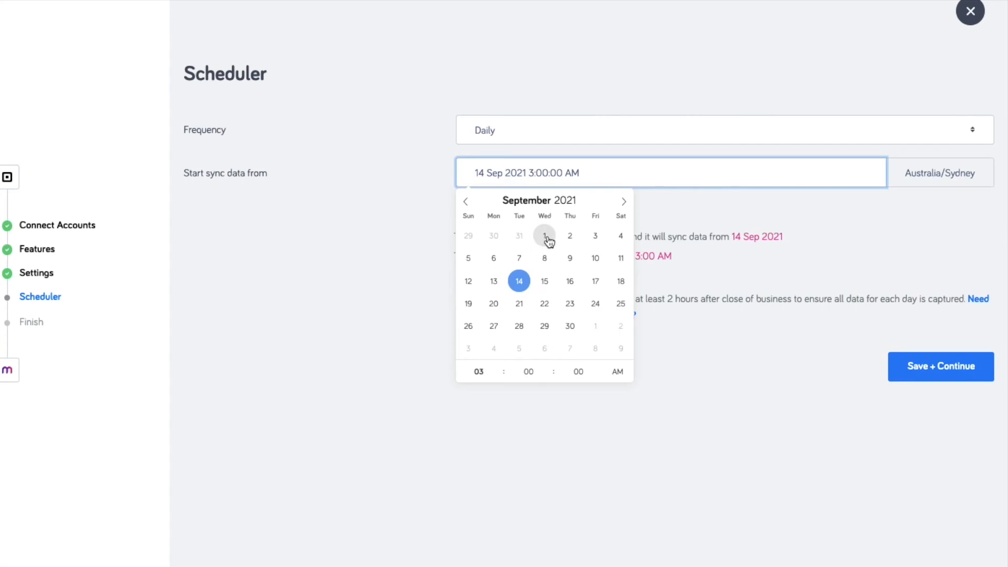
pyautogui.moveTo(466, 202)
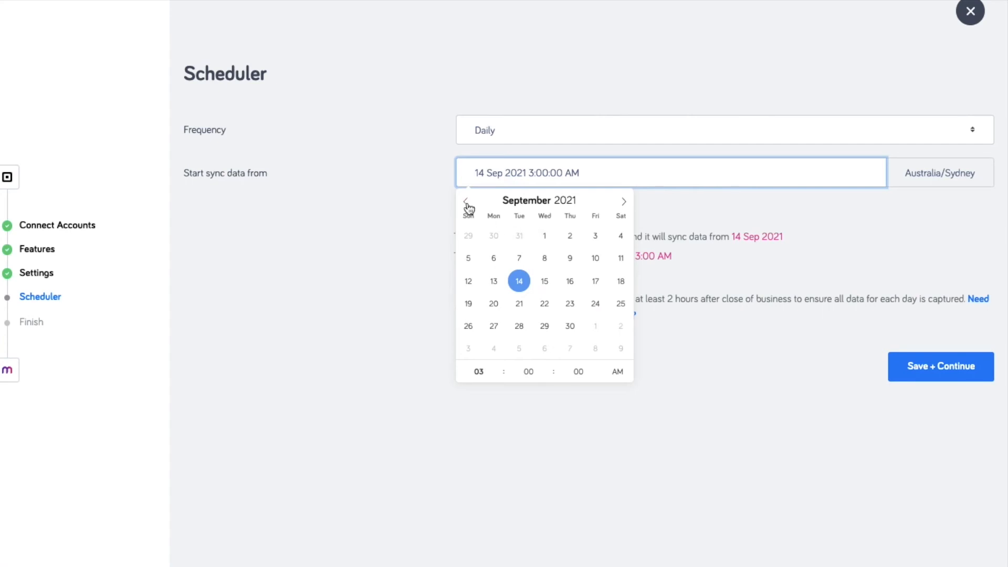
pyautogui.click(465, 200)
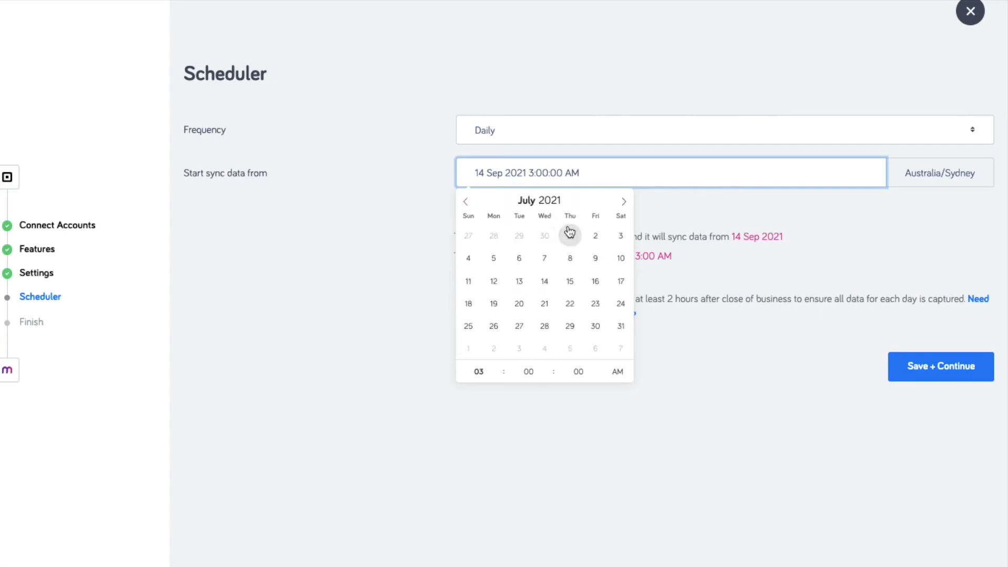
pyautogui.click(569, 237)
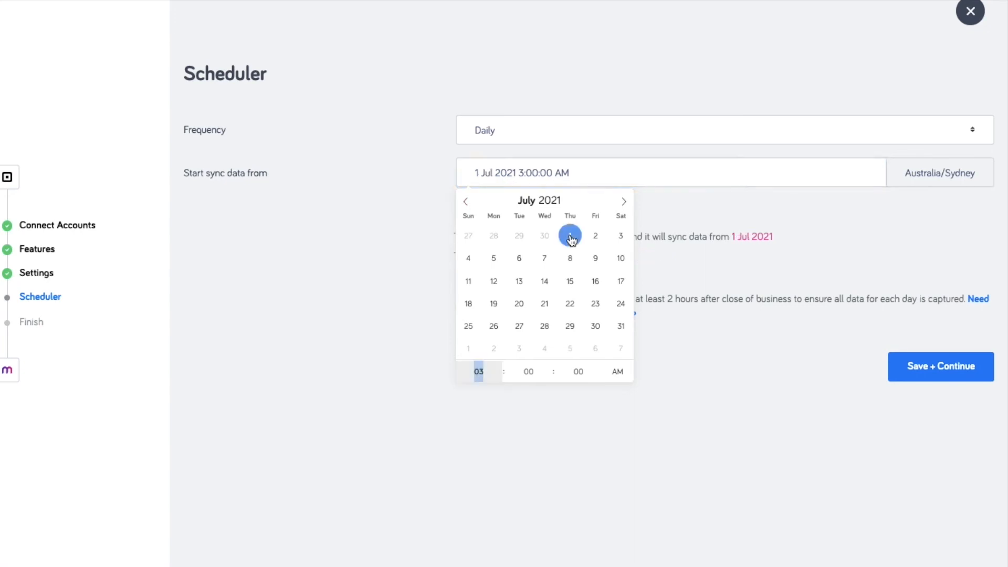
pyautogui.click(569, 235)
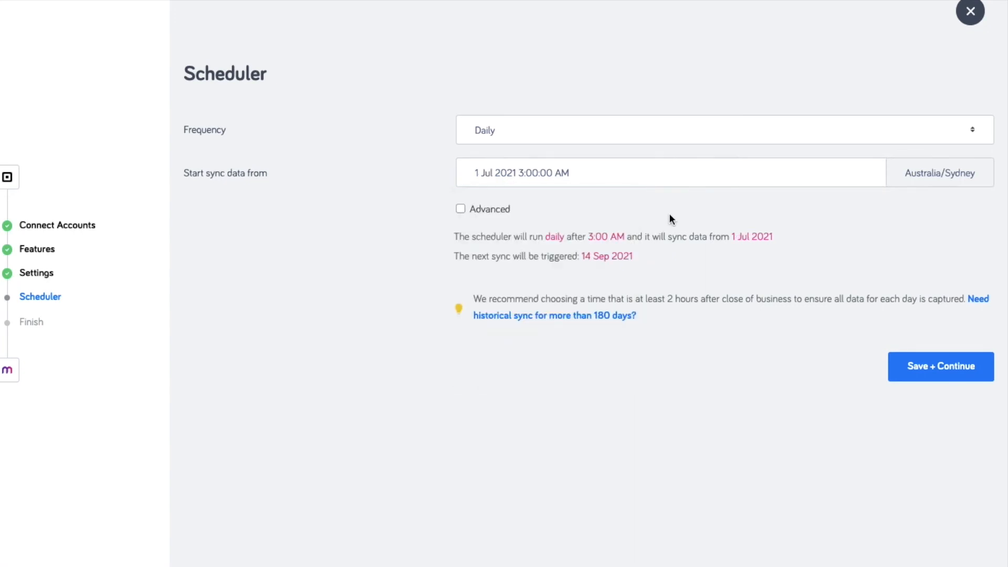
pyautogui.moveTo(678, 269)
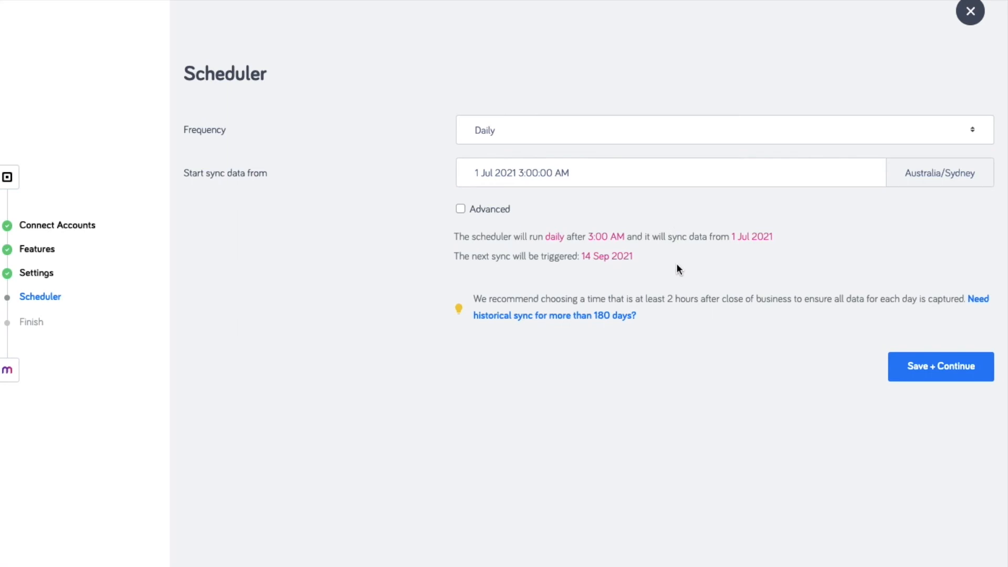
pyautogui.moveTo(681, 286)
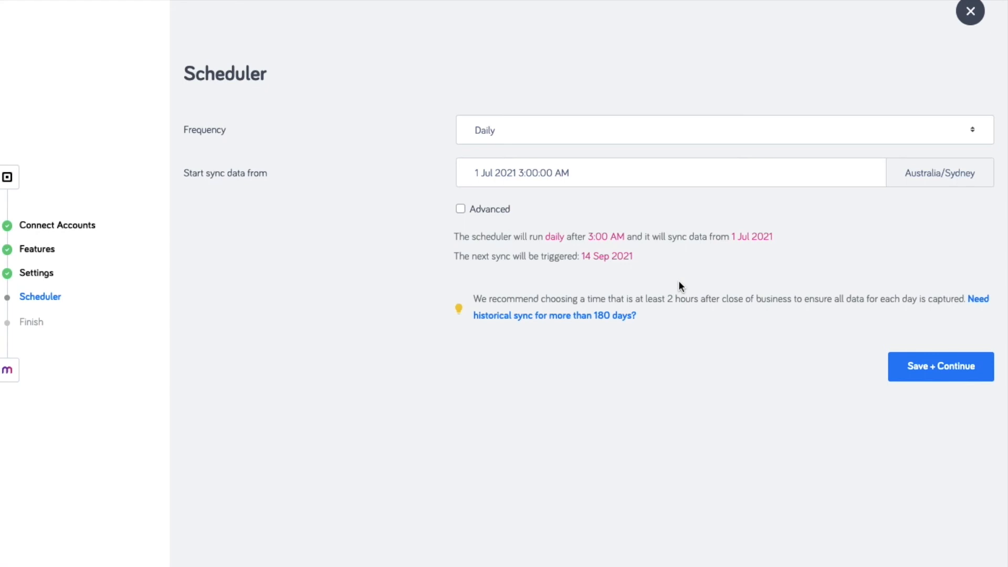
pyautogui.moveTo(911, 353)
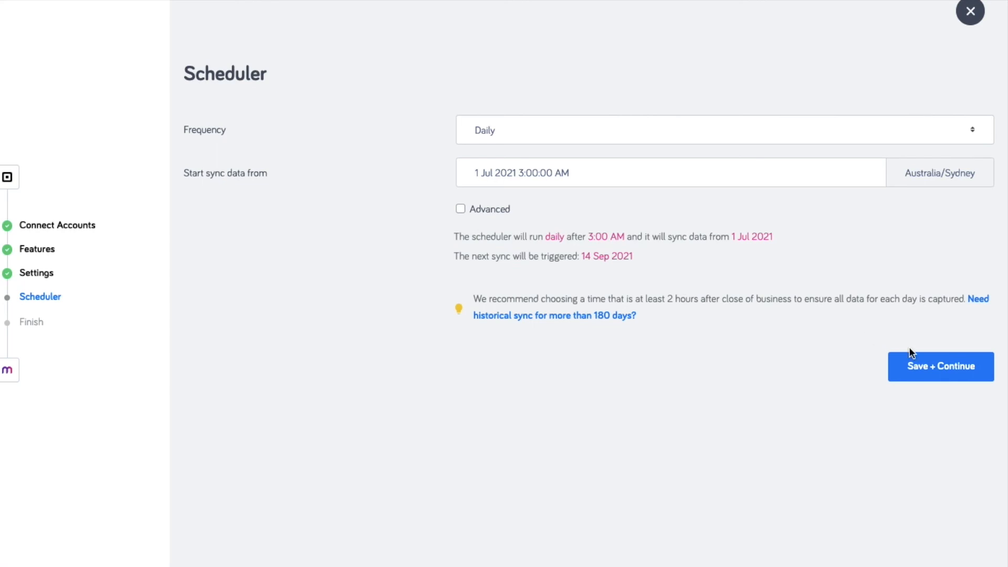
# Save the schedule and switch on Activate Integration for Square + MYOB.
pyautogui.click(939, 366)
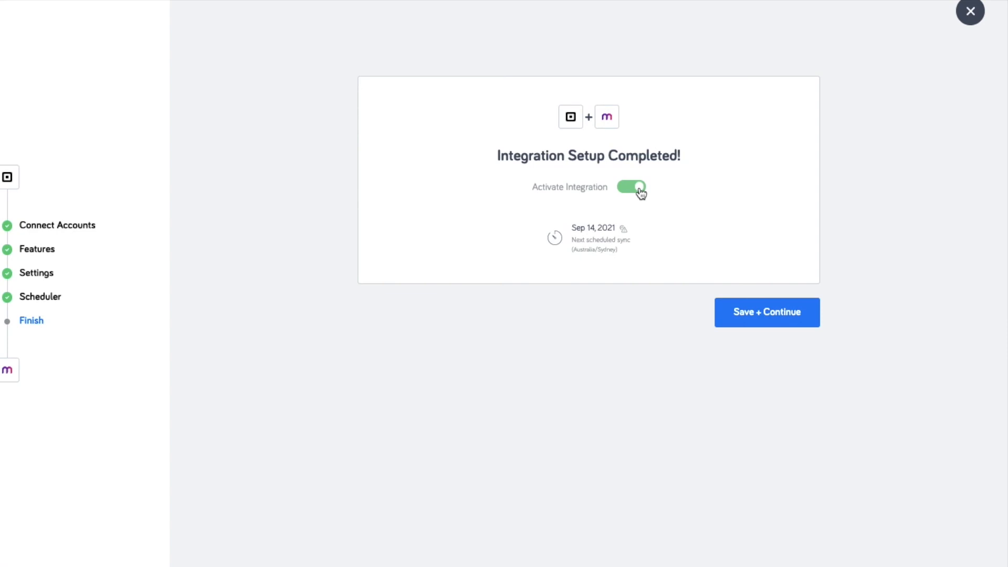
pyautogui.click(765, 313)
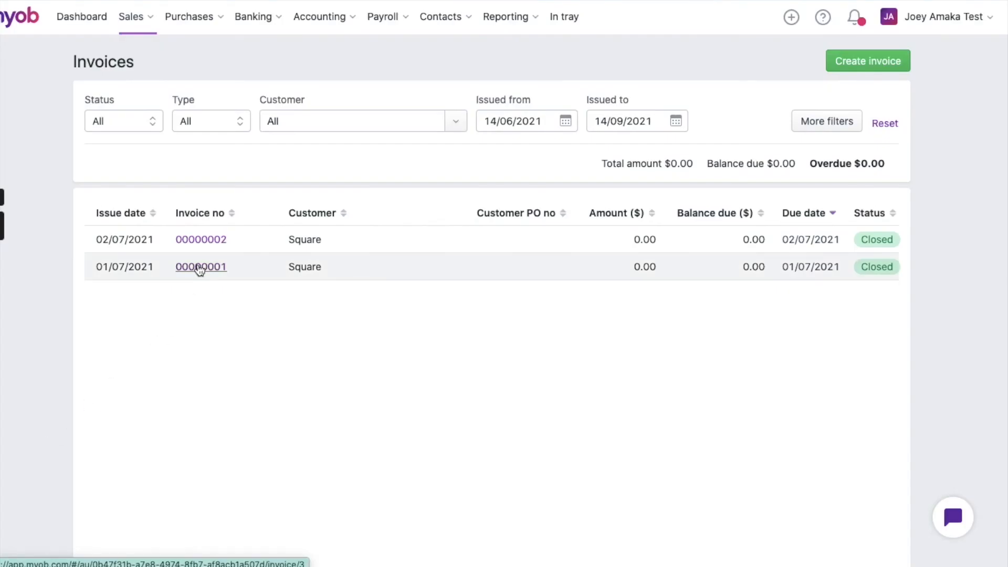
# Review synced Square invoice 00000001 dated 01/07/2021 and its categorised sales lines.
pyautogui.click(200, 266)
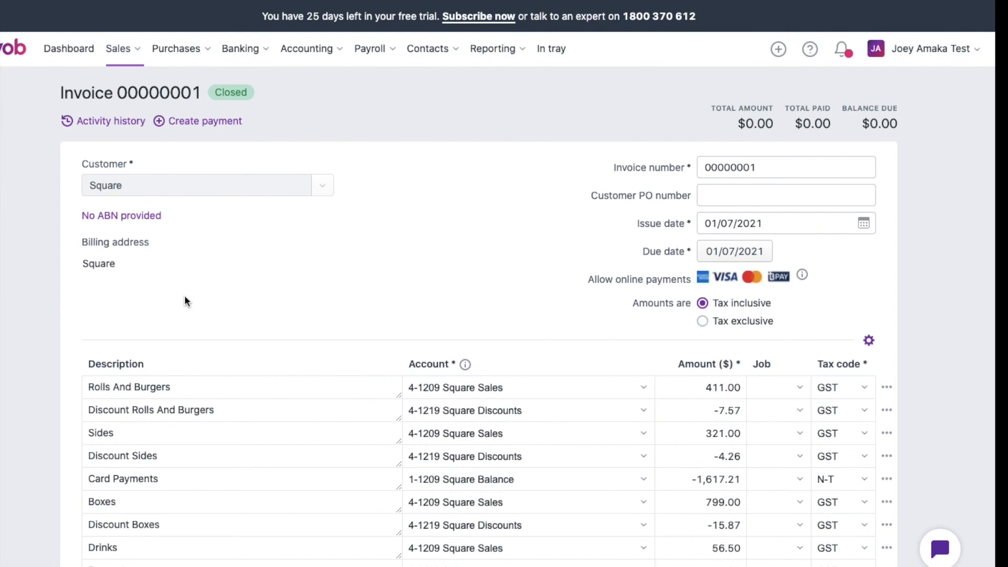
pyautogui.scroll(-3)
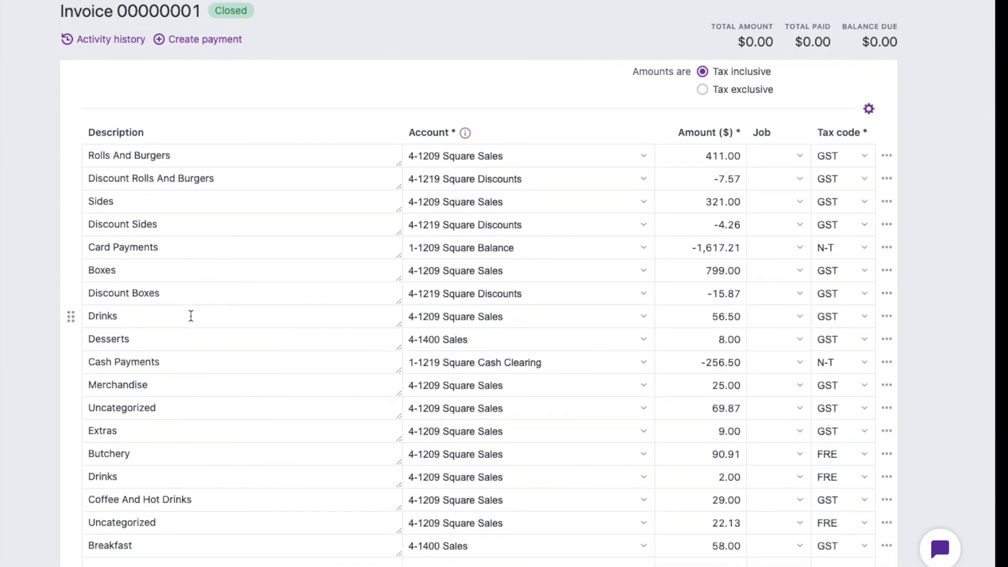
pyautogui.scroll(-3)
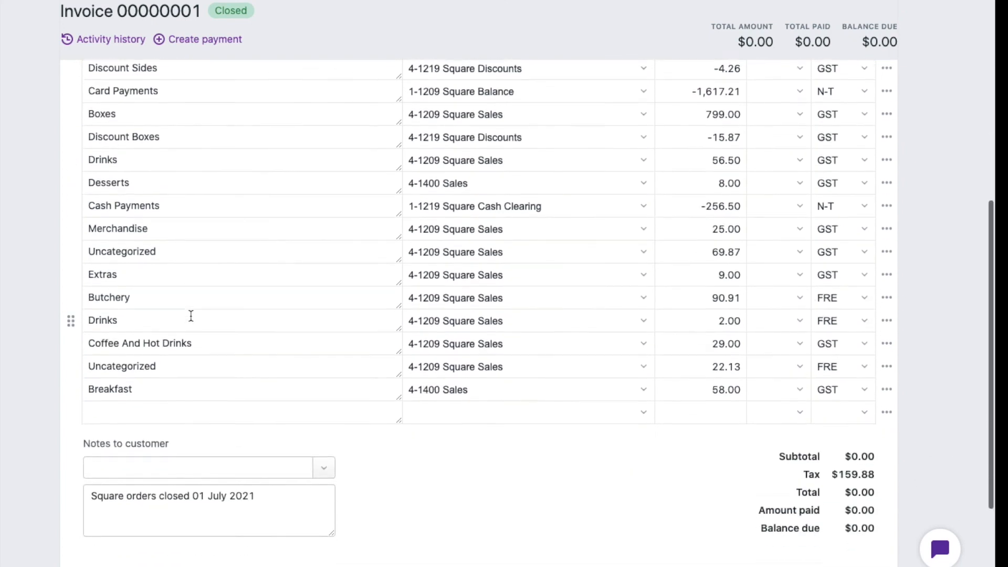
pyautogui.scroll(-3)
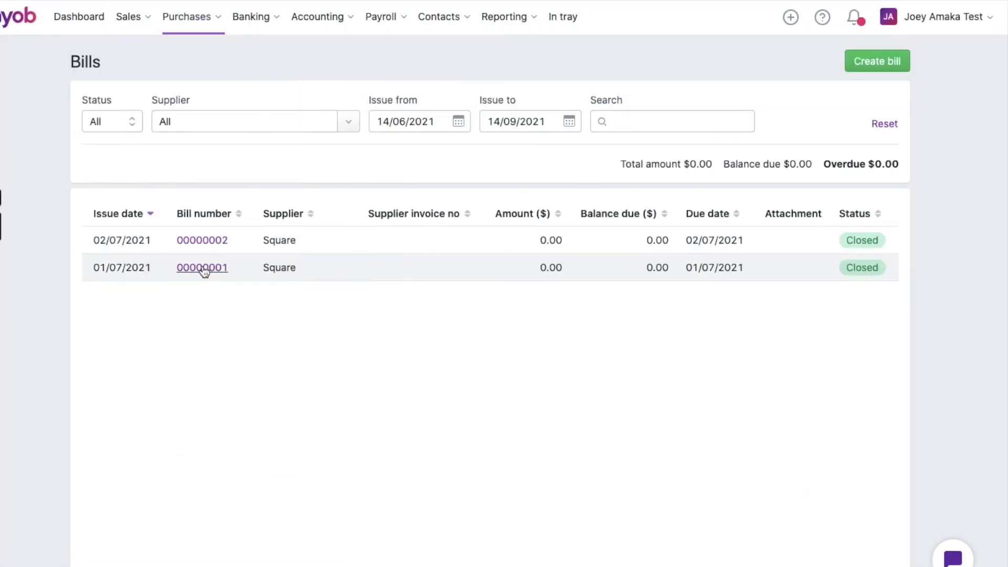
# Review Square bill 00000001 with its 23.11 Square Fee and Square Balance payment lines.
pyautogui.click(202, 268)
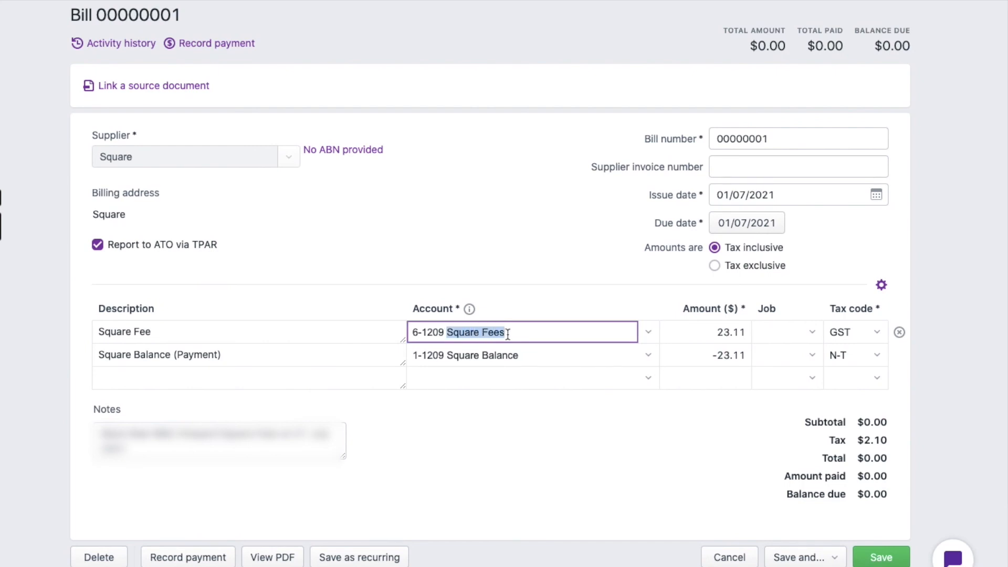
pyautogui.moveTo(511, 413)
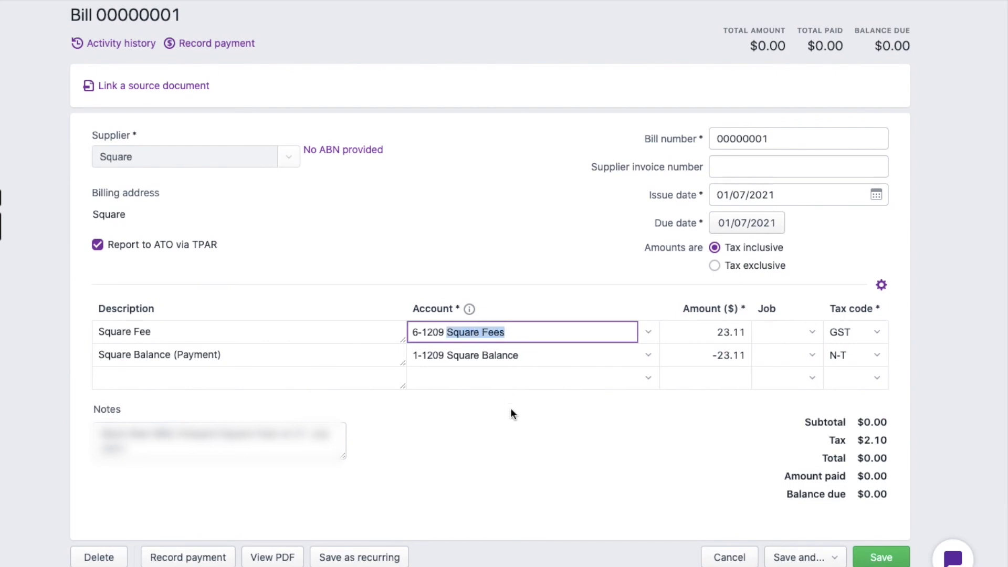
pyautogui.click(511, 413)
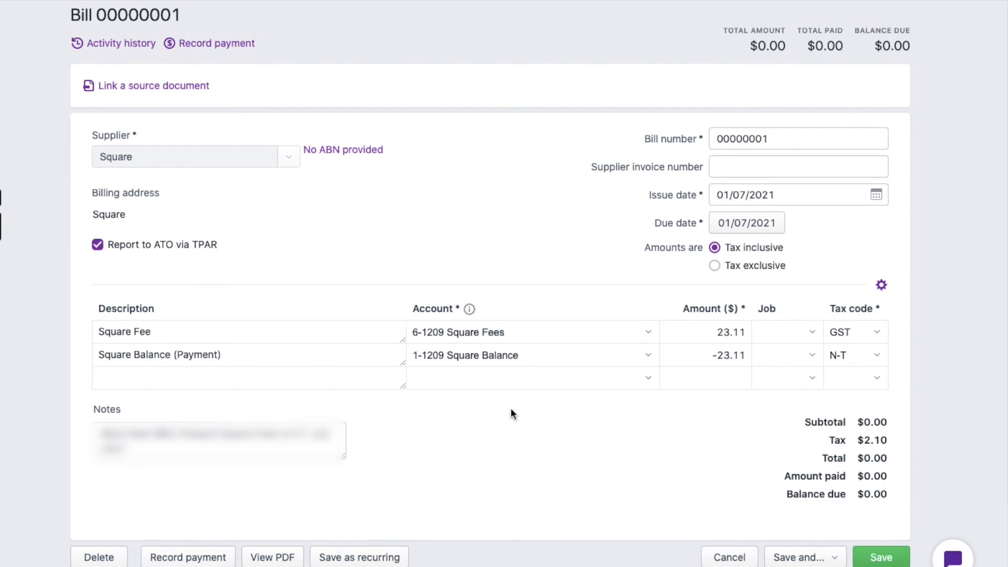